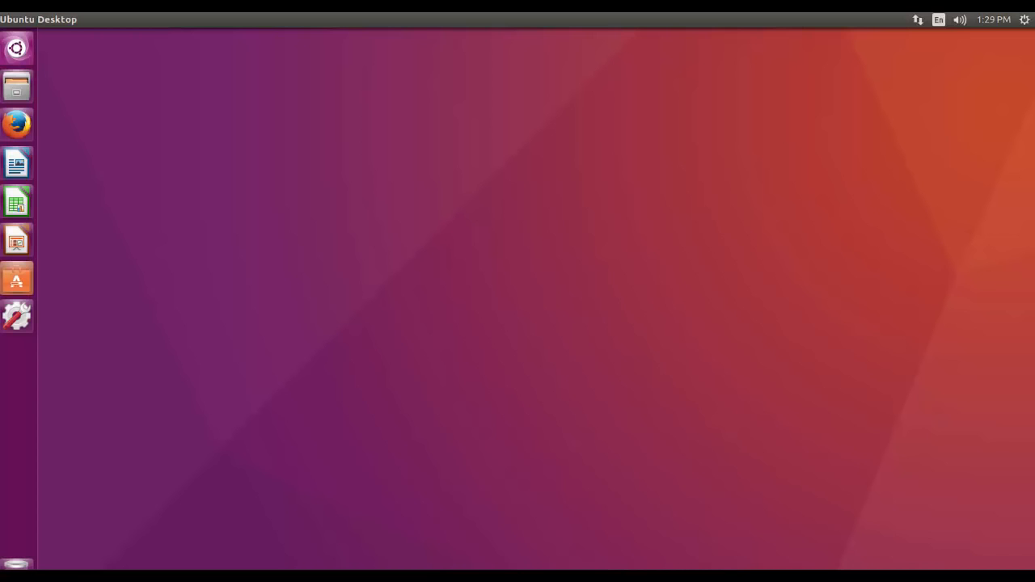
mouse_move(17, 48)
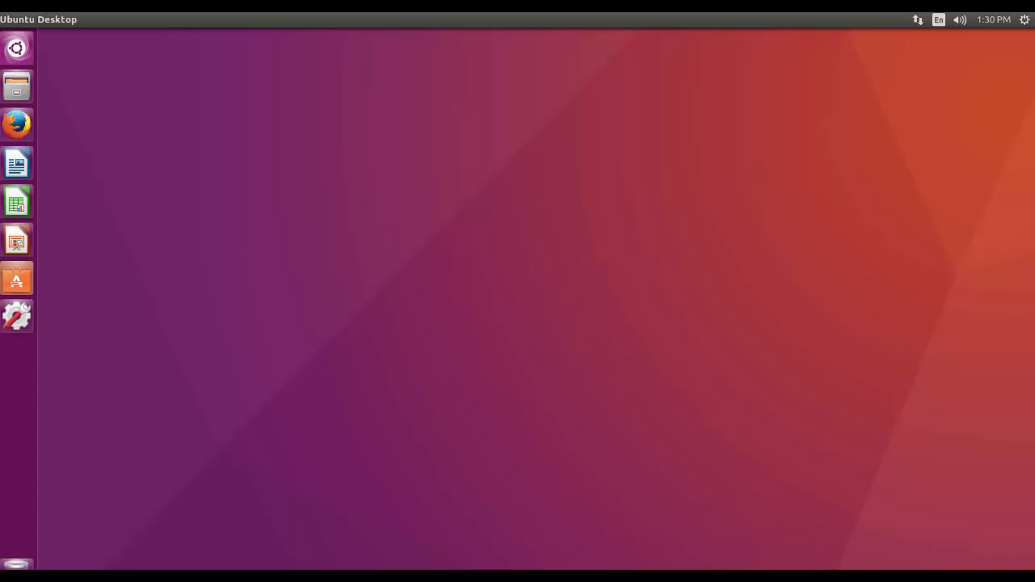
Open the Unity Dash home from the Ubuntu logo at the top of the launcher
click(17, 48)
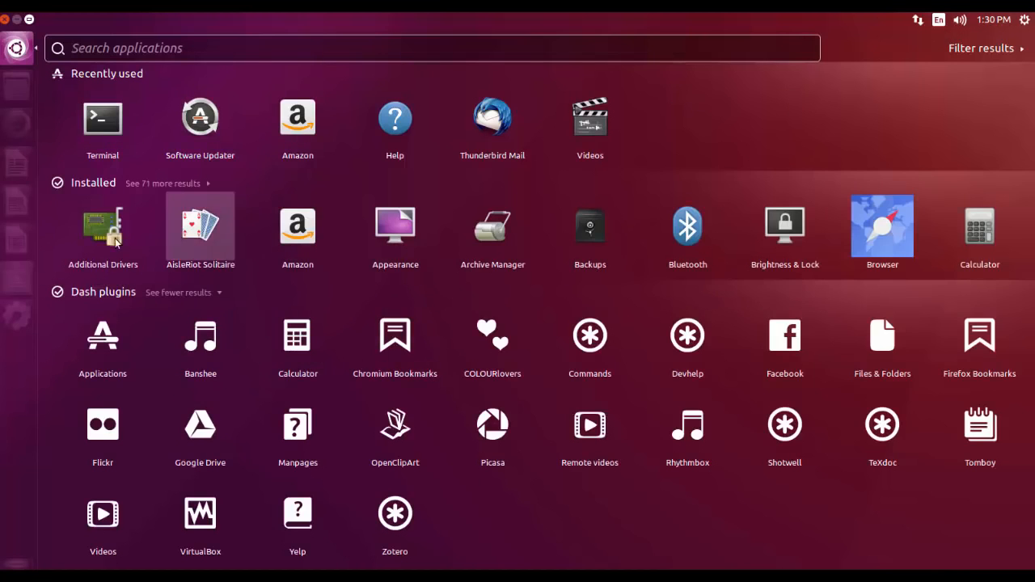
mouse_move(522, 450)
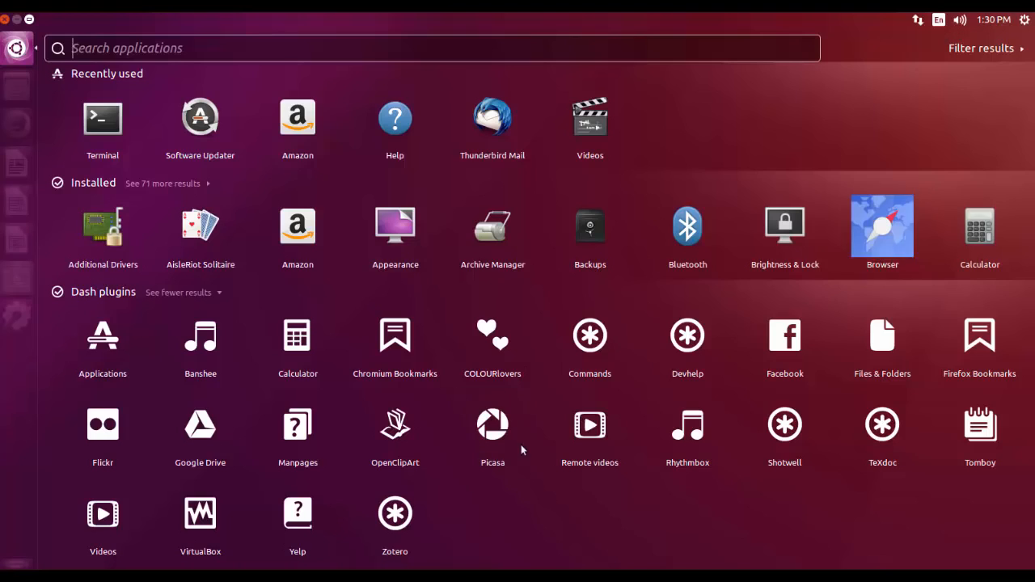
mouse_move(395, 335)
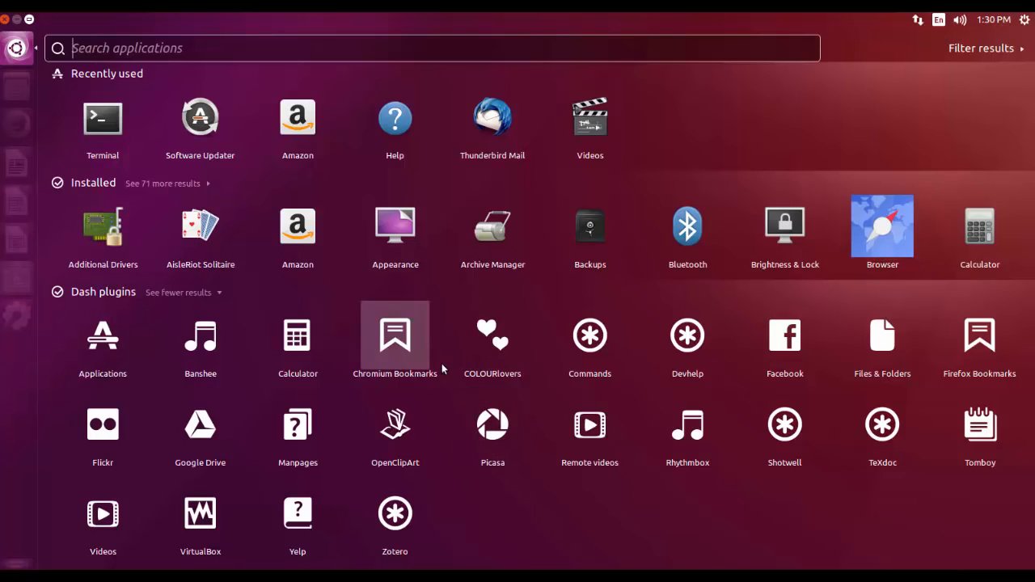
mouse_move(419, 344)
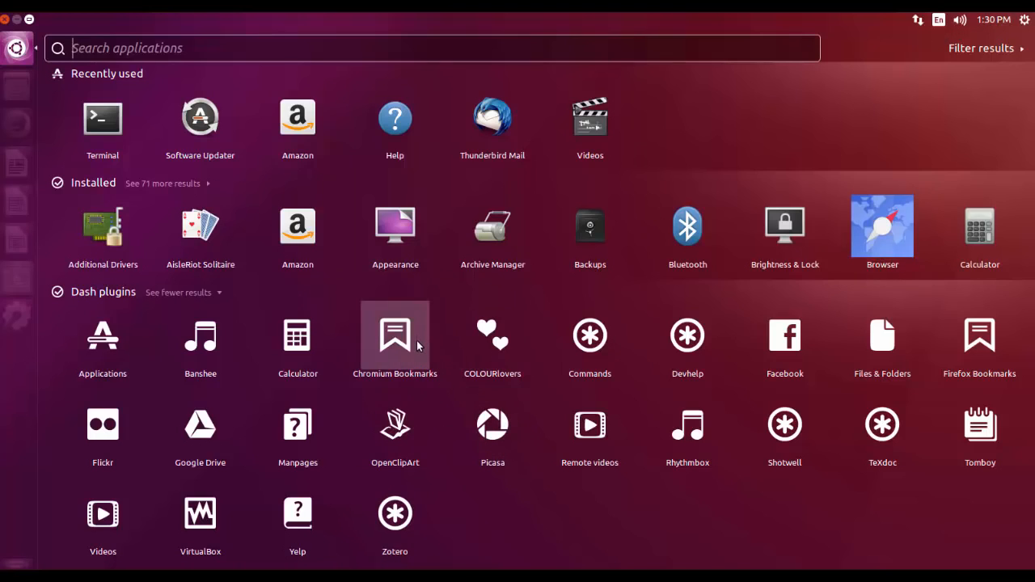
mouse_move(492, 335)
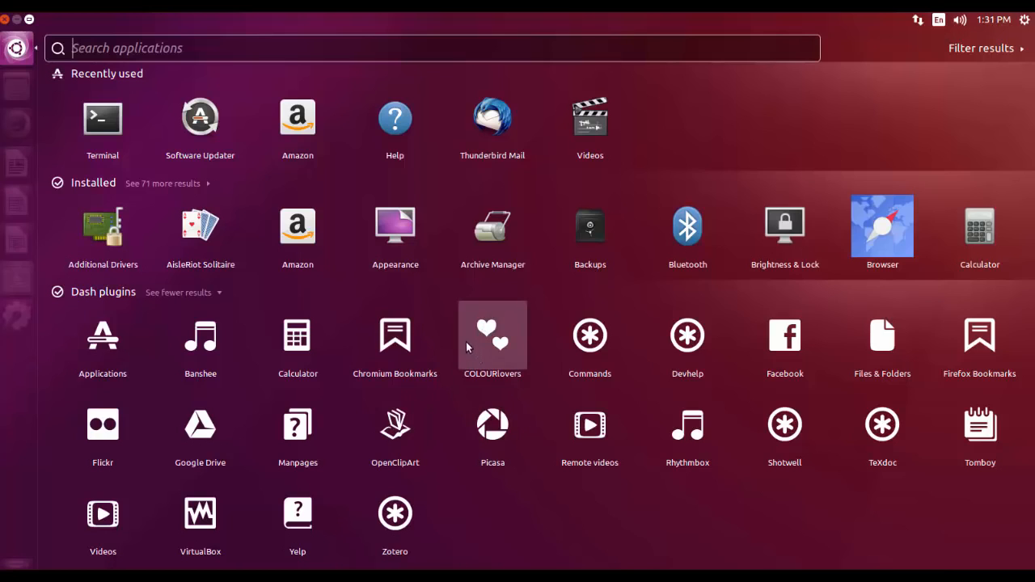
mouse_move(426, 411)
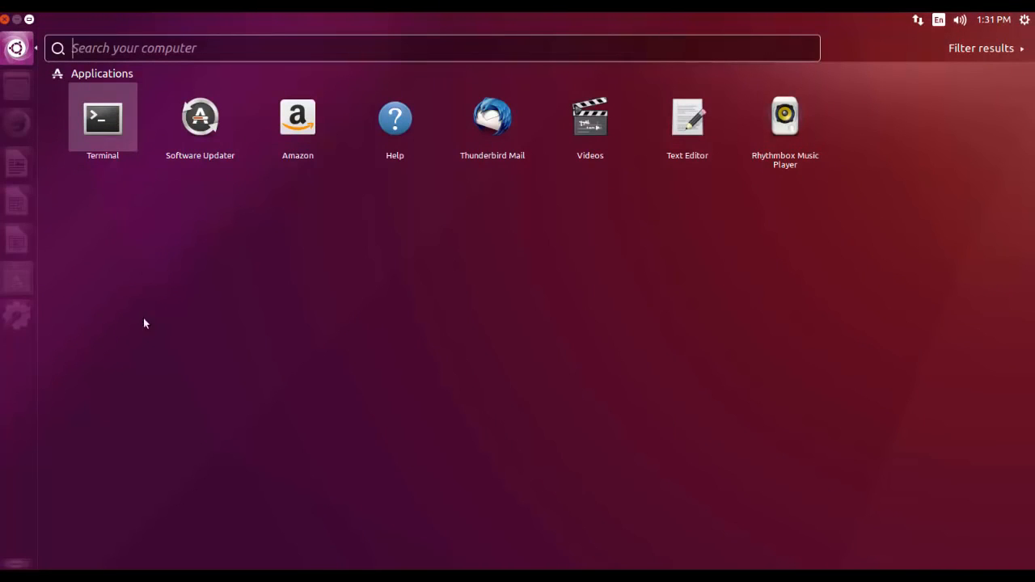
mouse_move(109, 222)
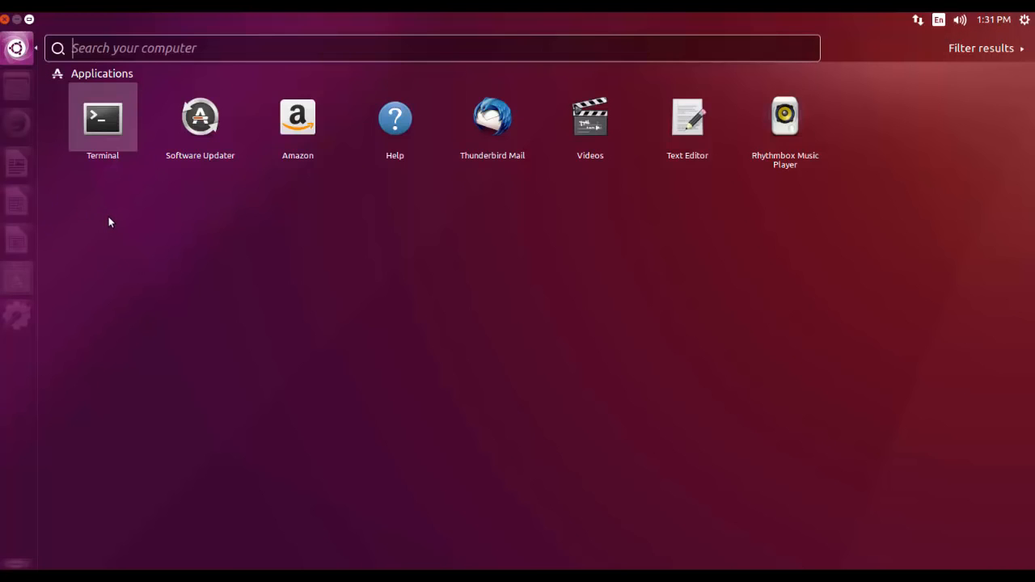
mouse_move(145, 232)
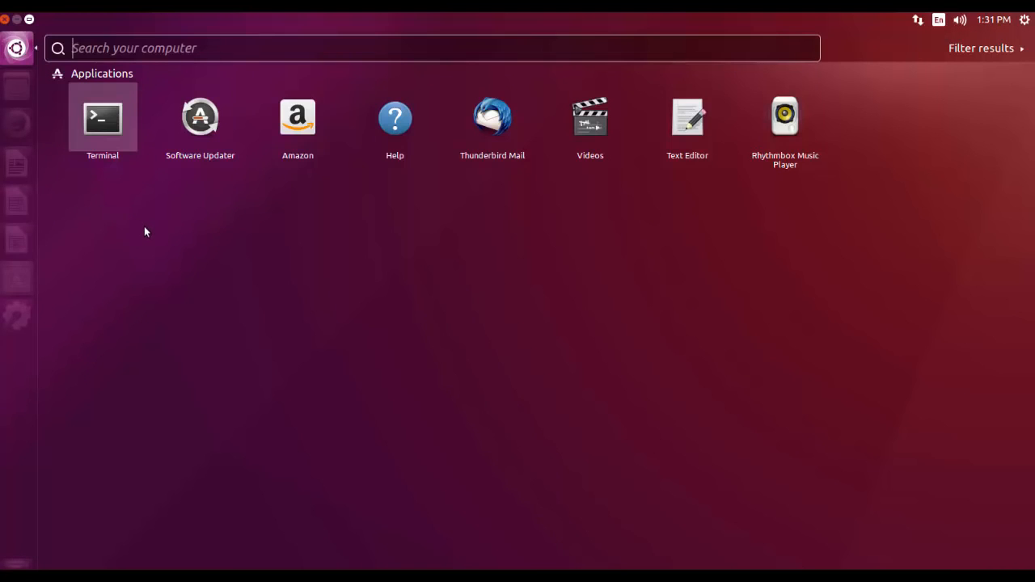
mouse_move(177, 254)
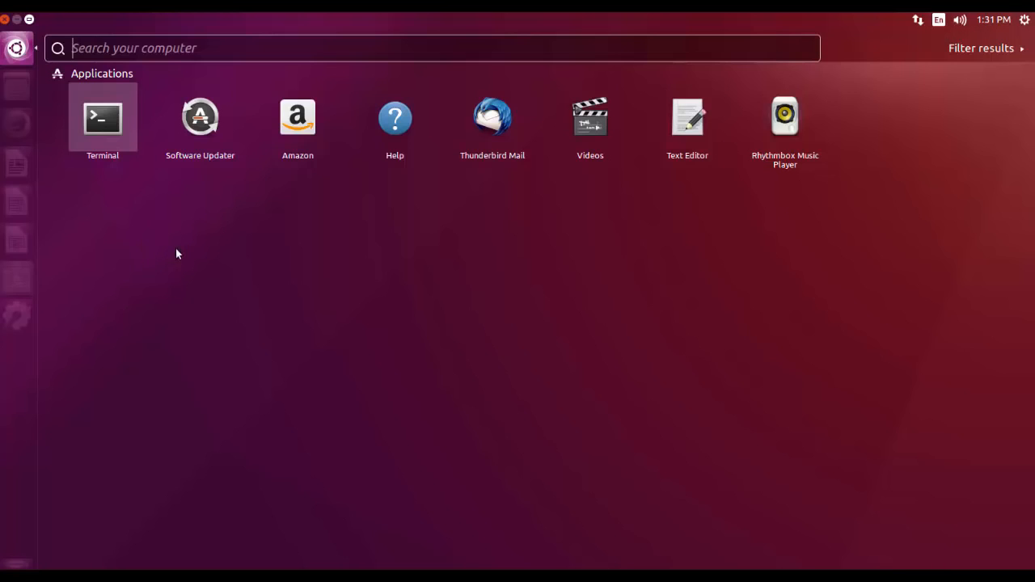
mouse_move(179, 270)
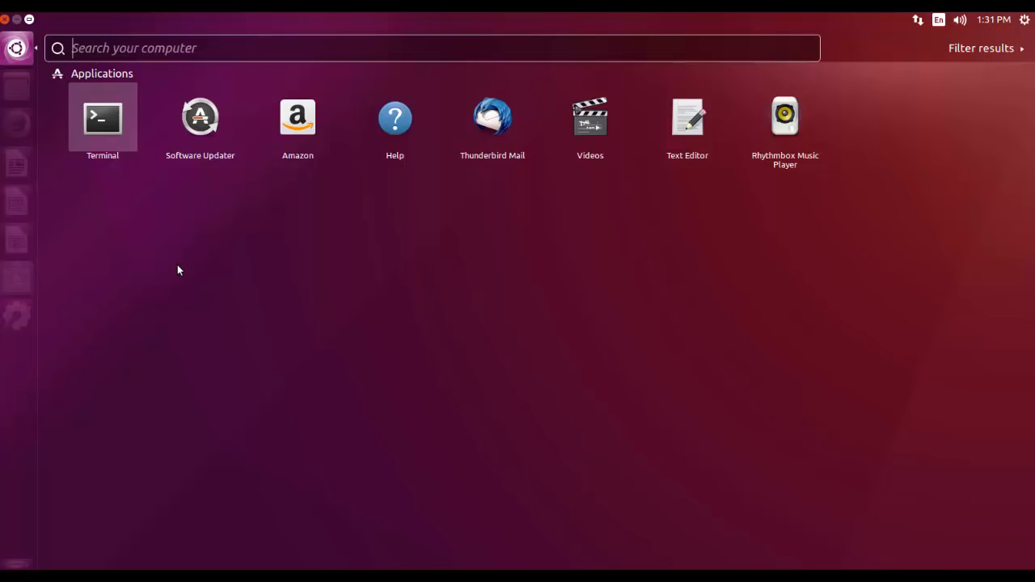
mouse_move(209, 184)
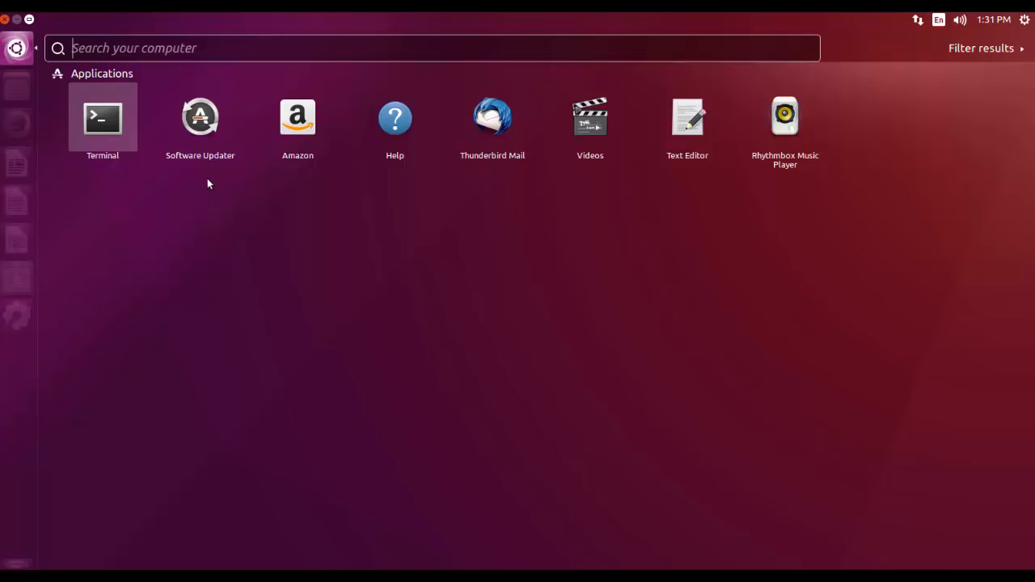
mouse_move(143, 203)
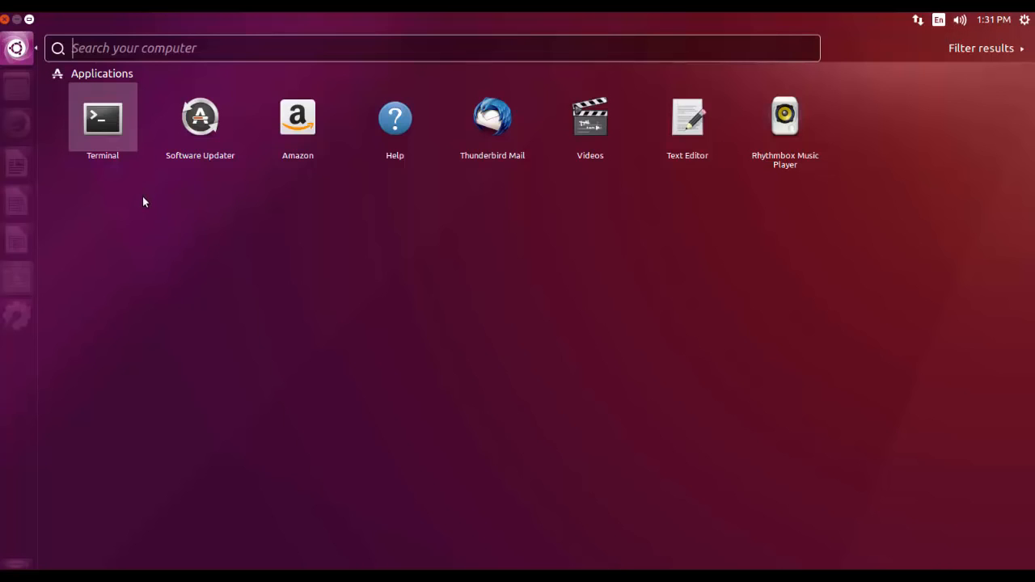
mouse_move(149, 212)
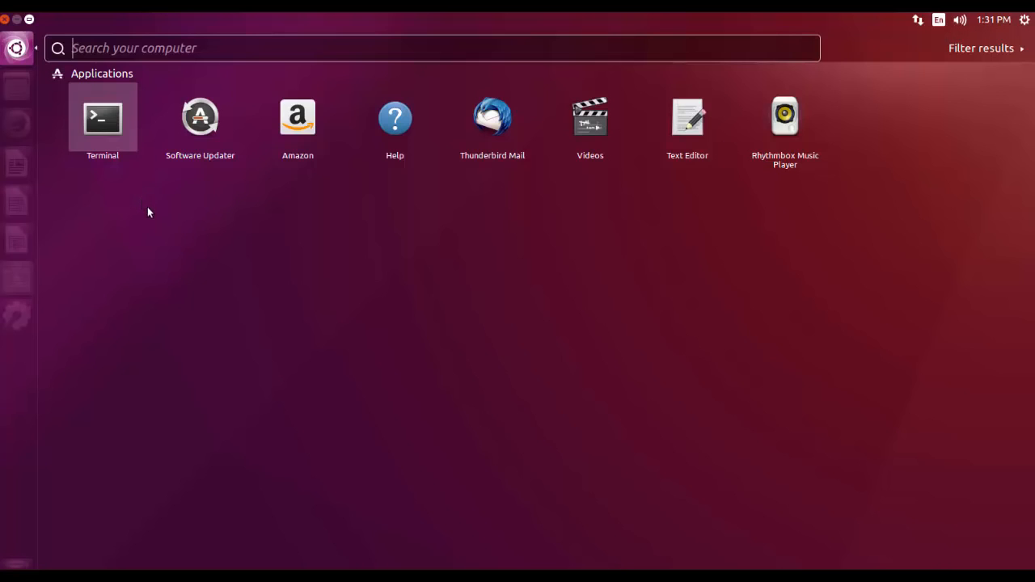
mouse_move(297, 117)
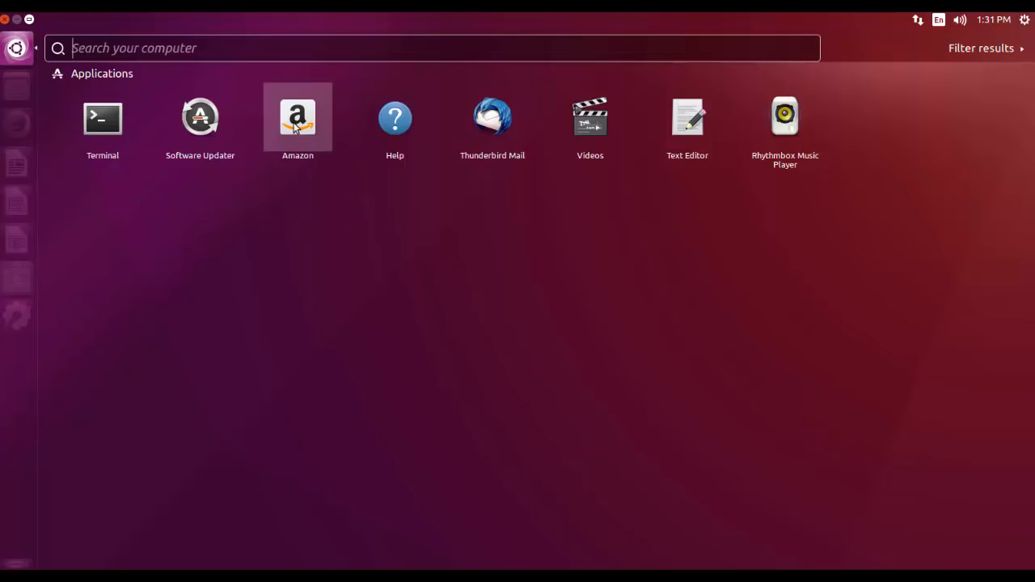
mouse_move(202, 189)
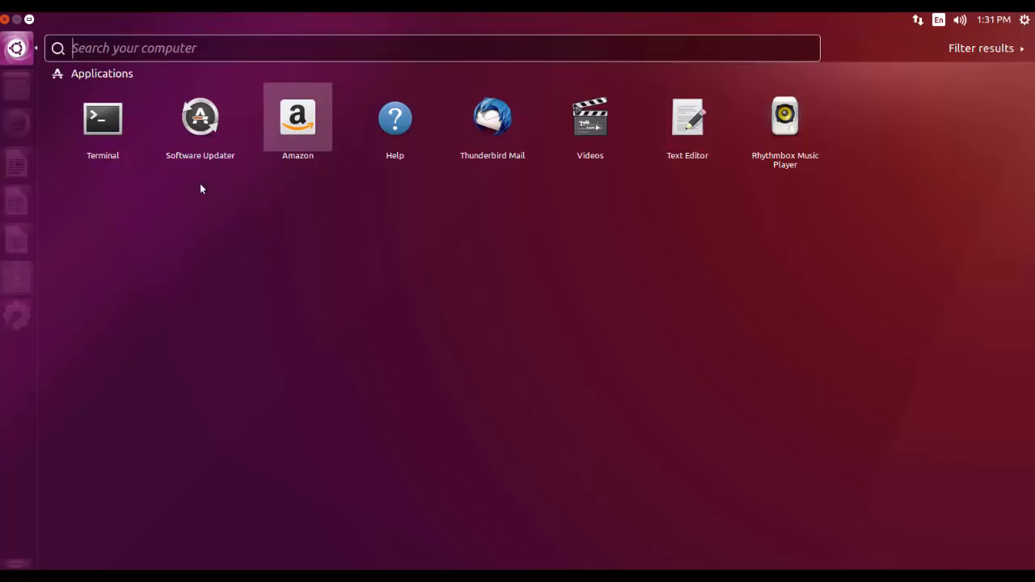
mouse_move(150, 255)
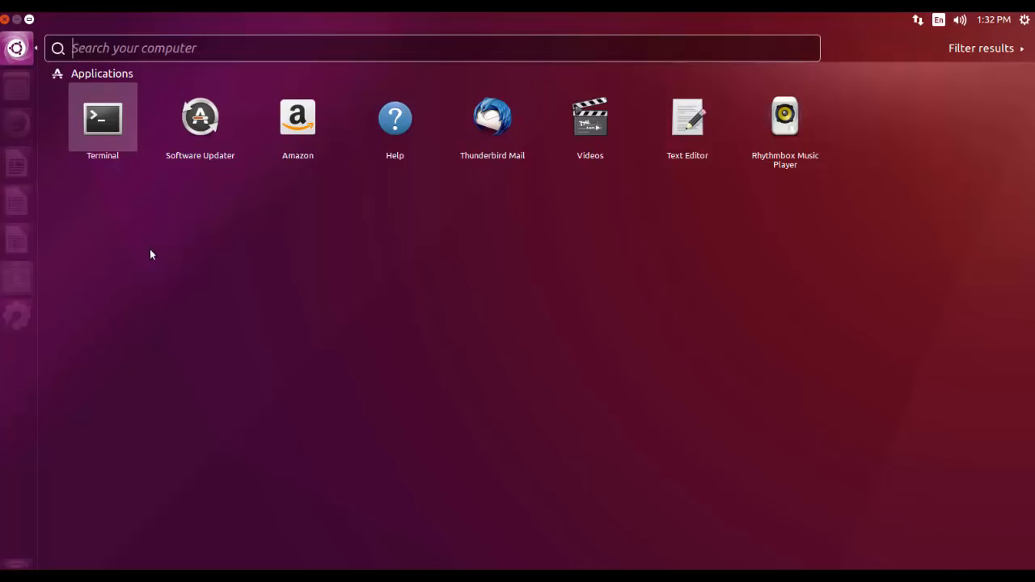
mouse_move(155, 251)
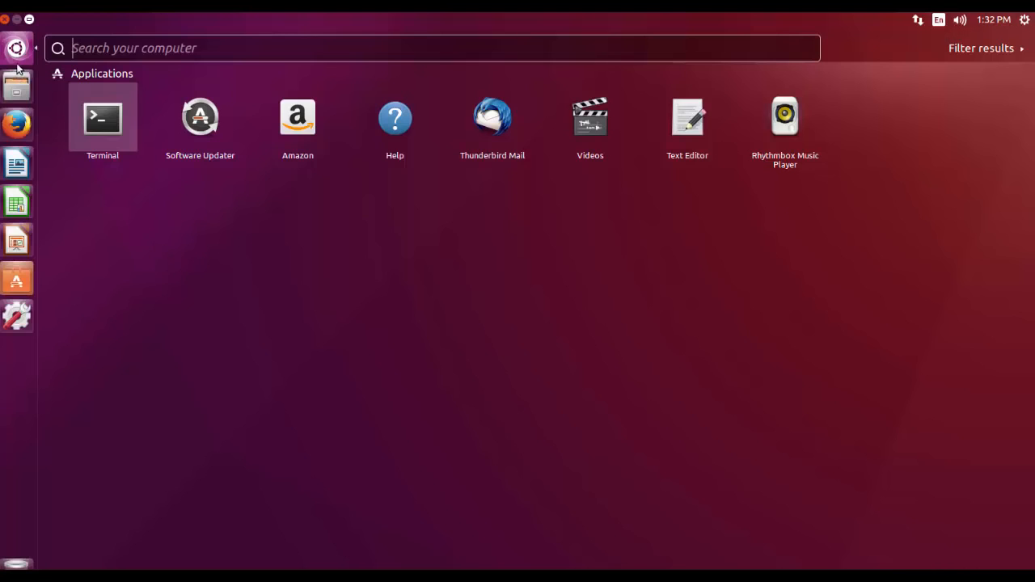
mouse_move(179, 352)
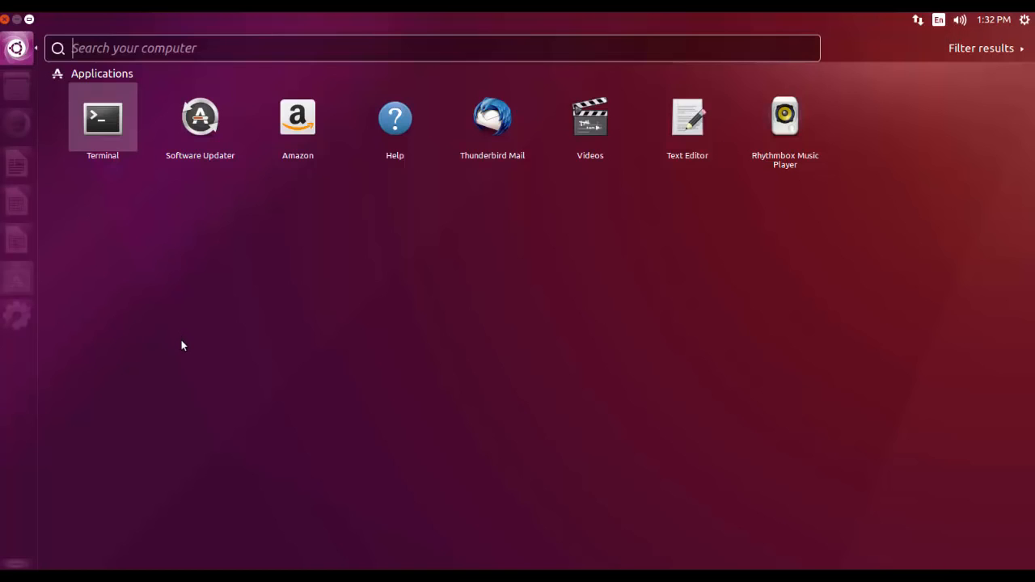
mouse_move(265, 283)
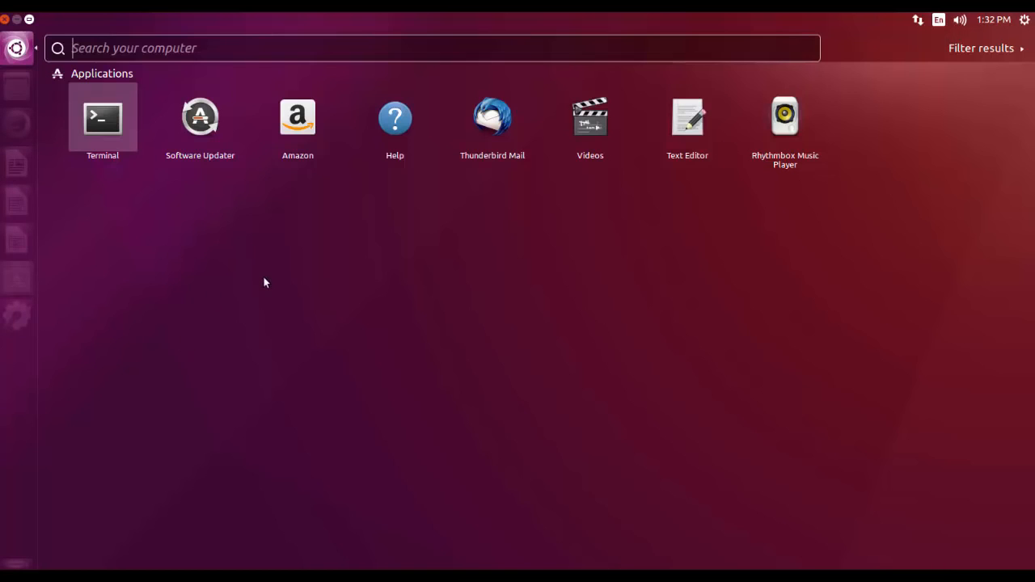
mouse_move(249, 242)
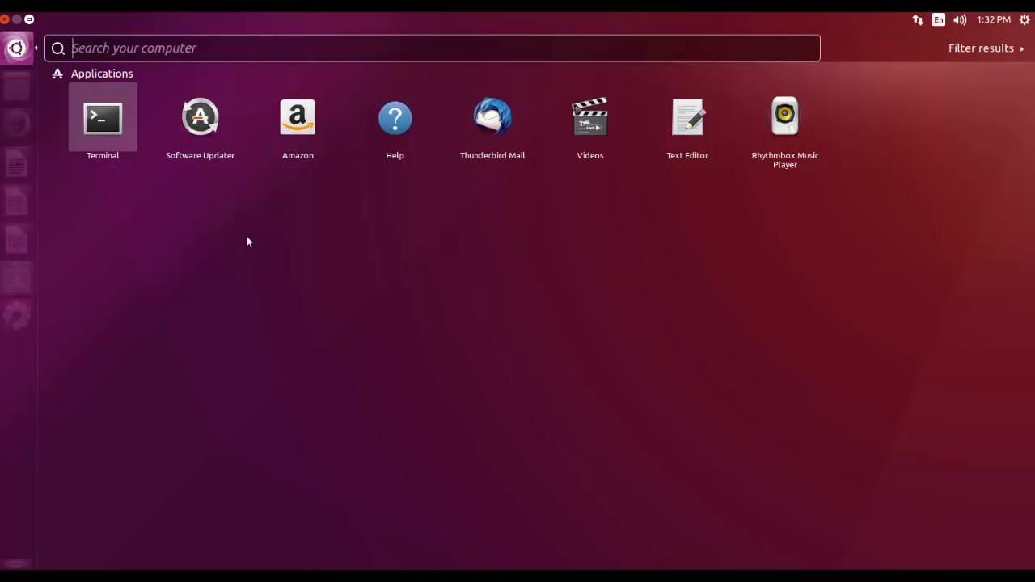
mouse_move(282, 268)
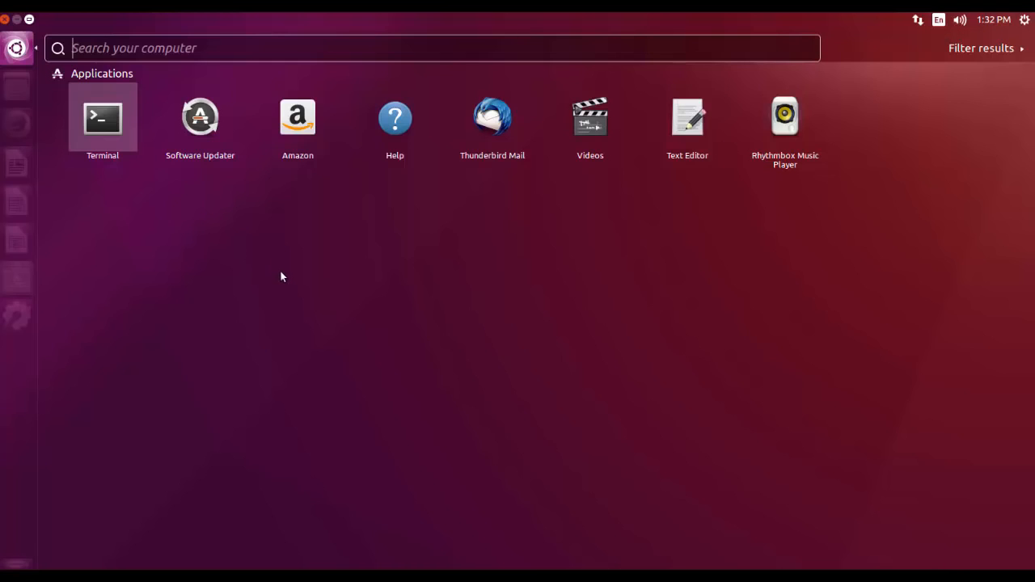
mouse_move(285, 280)
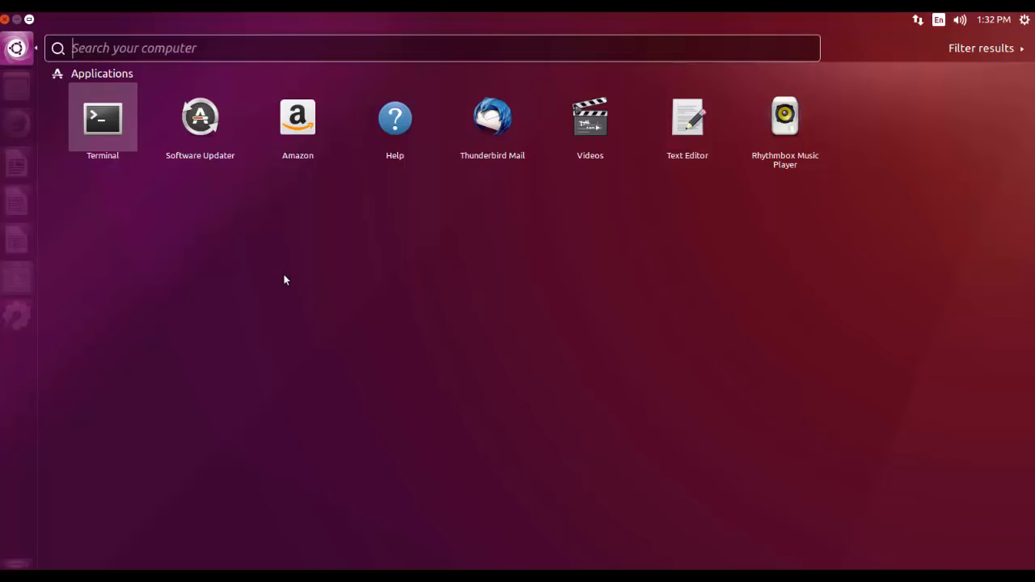
mouse_move(303, 251)
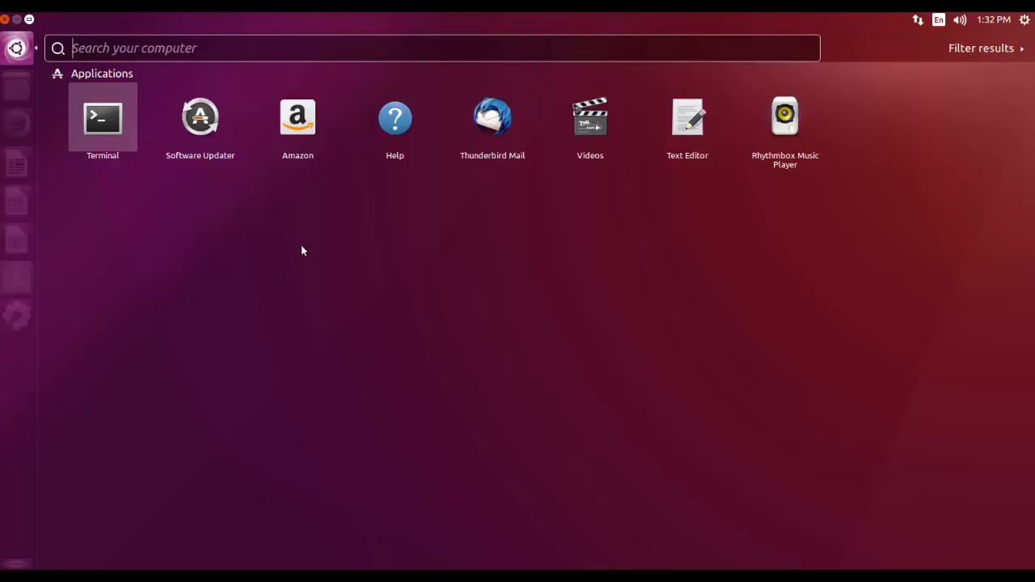
mouse_move(367, 272)
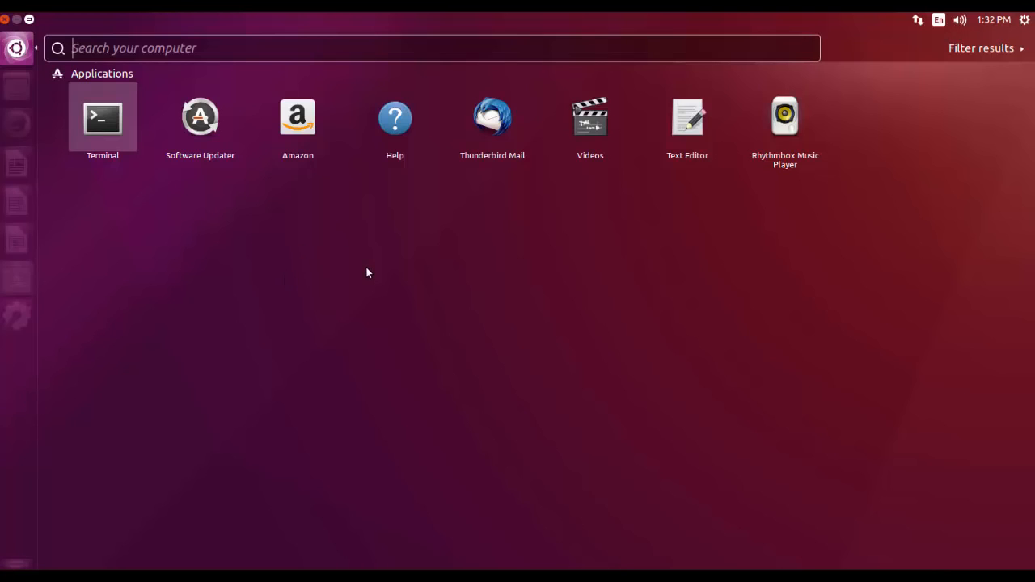
mouse_move(272, 223)
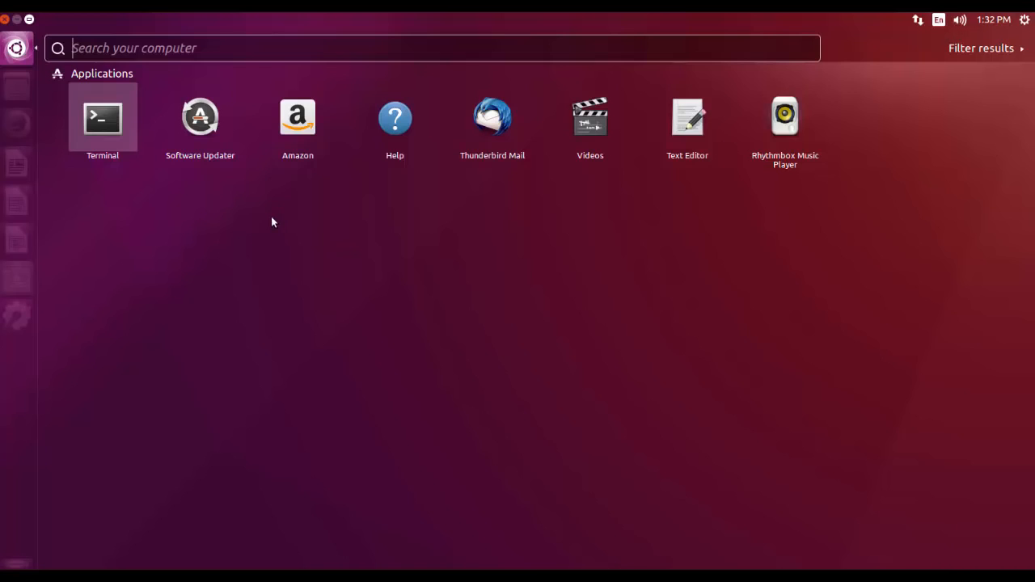
mouse_move(290, 241)
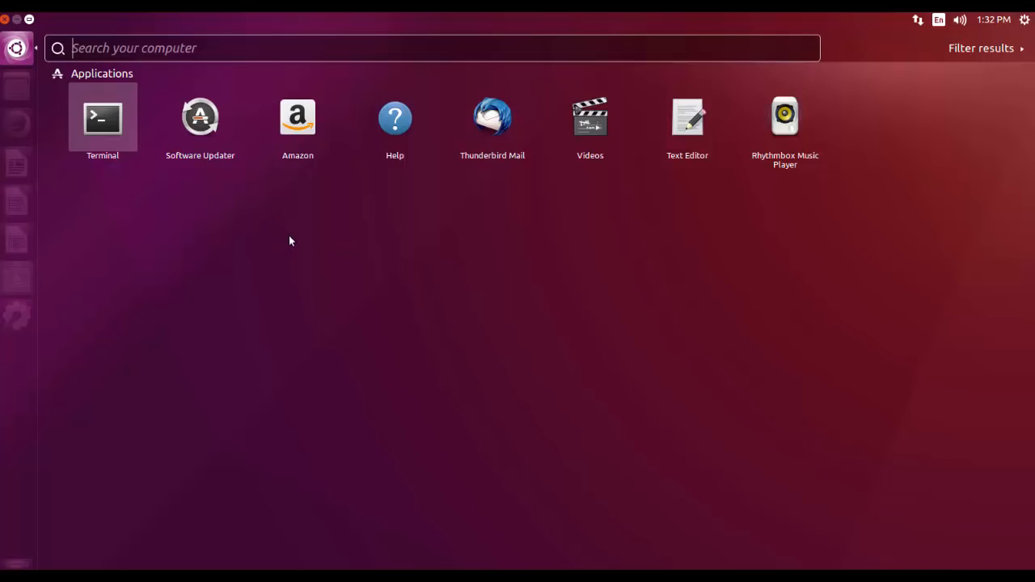
mouse_move(305, 240)
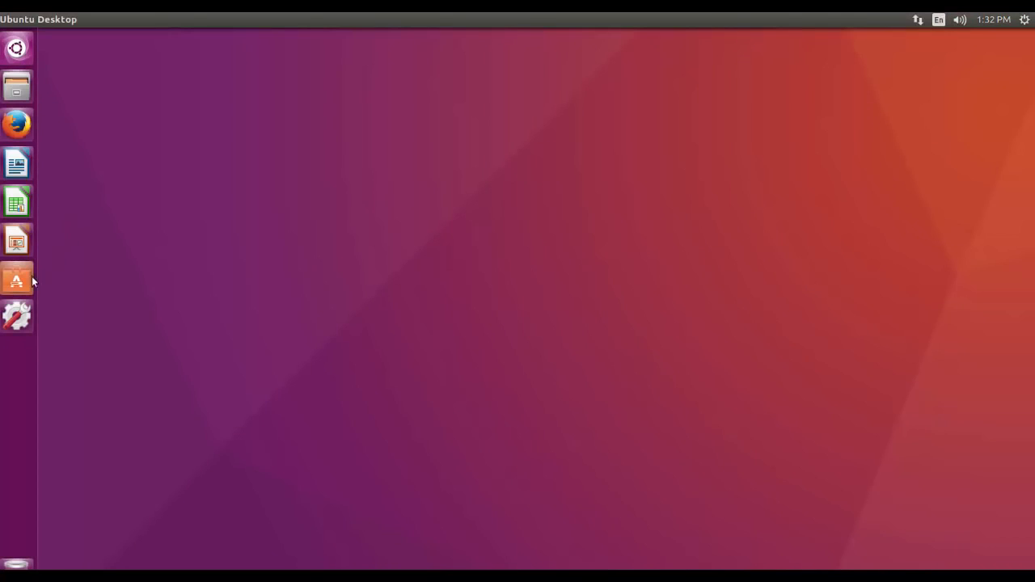
click(16, 279)
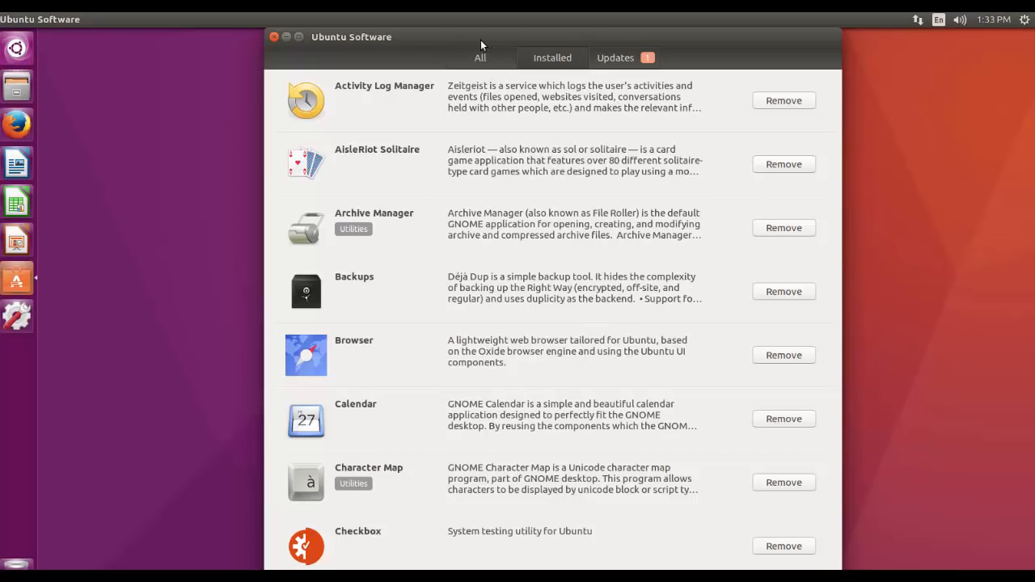
mouse_move(546, 73)
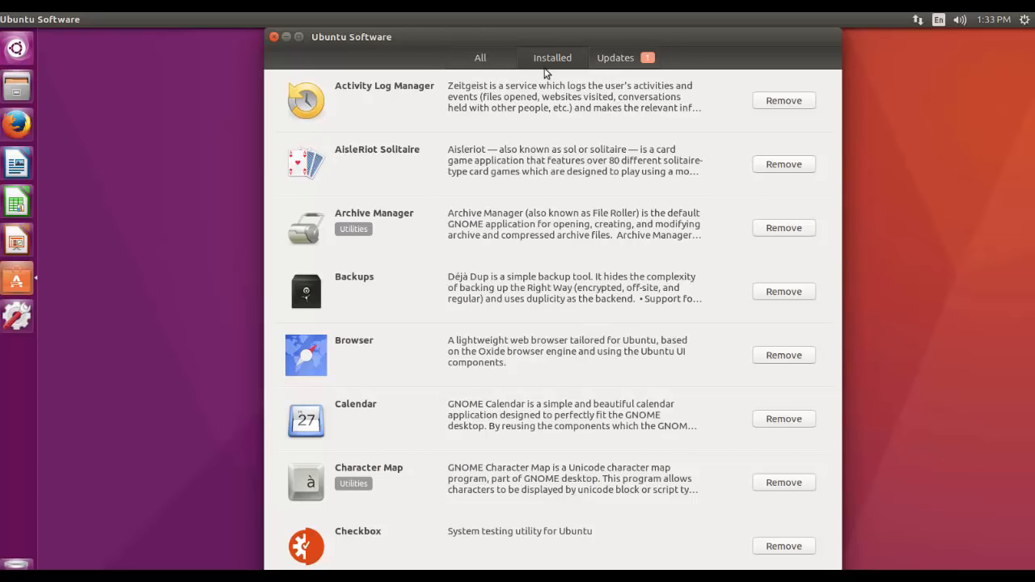
click(480, 58)
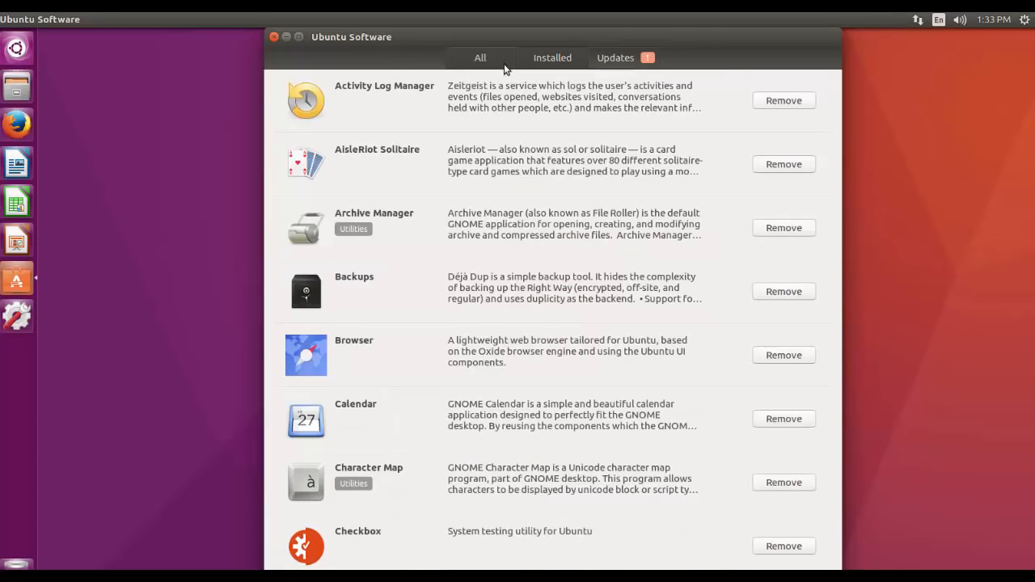
mouse_move(615, 63)
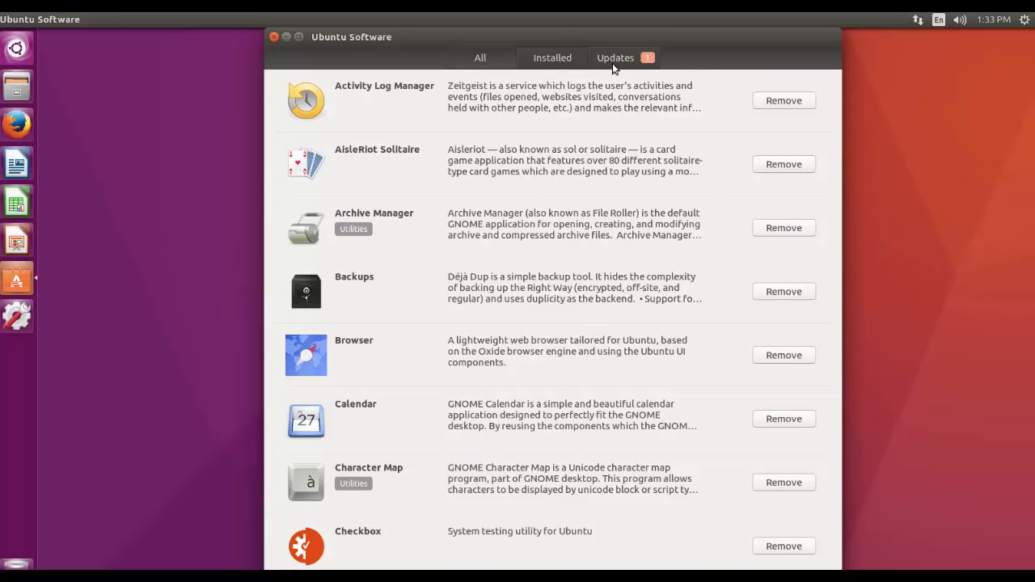
click(616, 57)
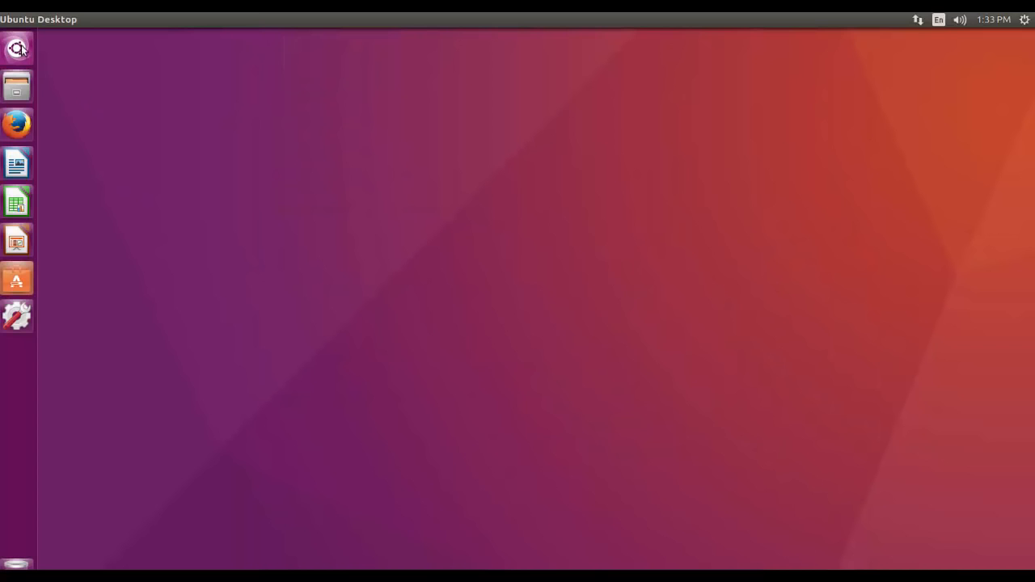
Browse the top-panel session, volume, keyboard input and network indicator menus
click(1024, 19)
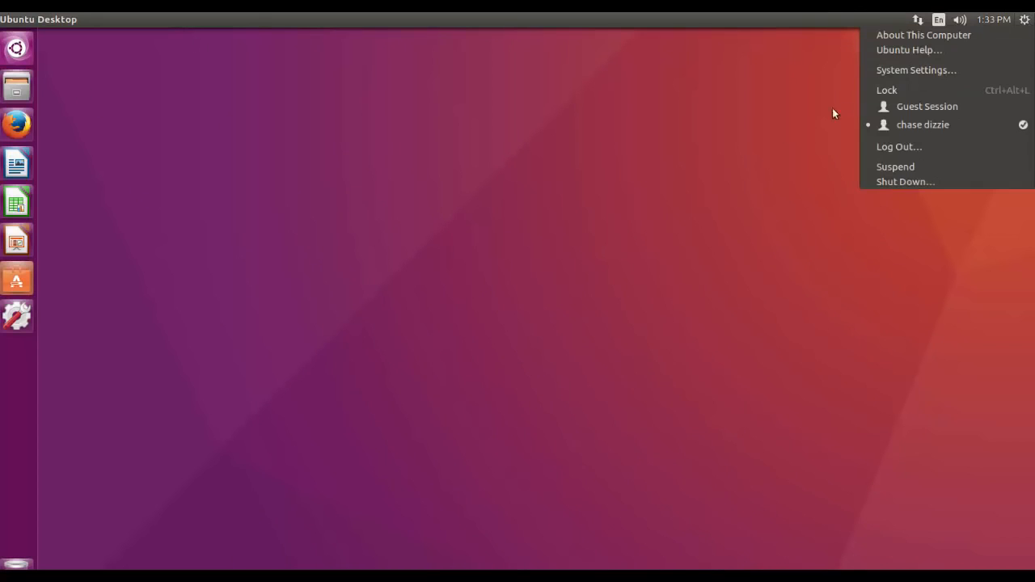
mouse_move(825, 116)
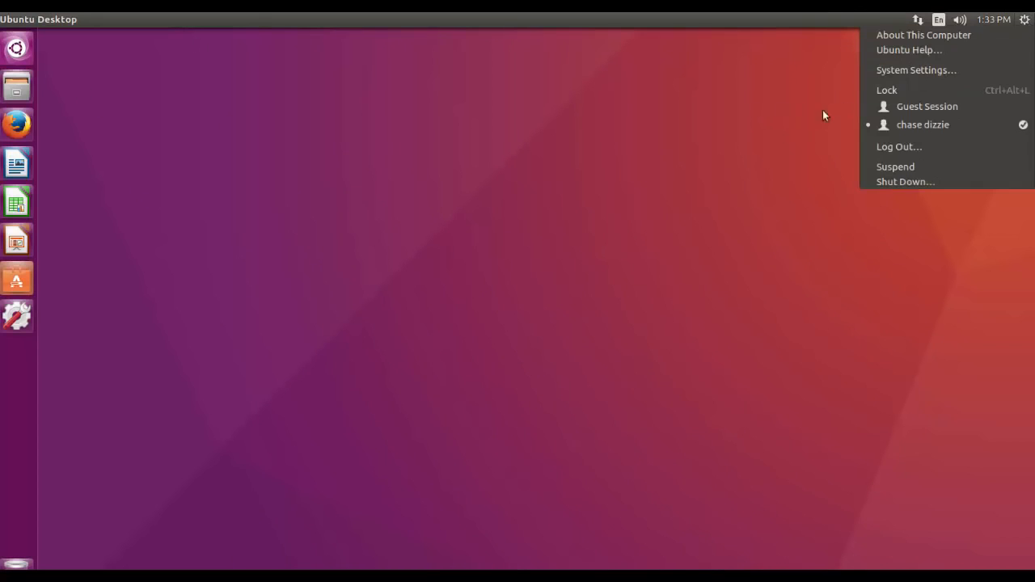
click(960, 19)
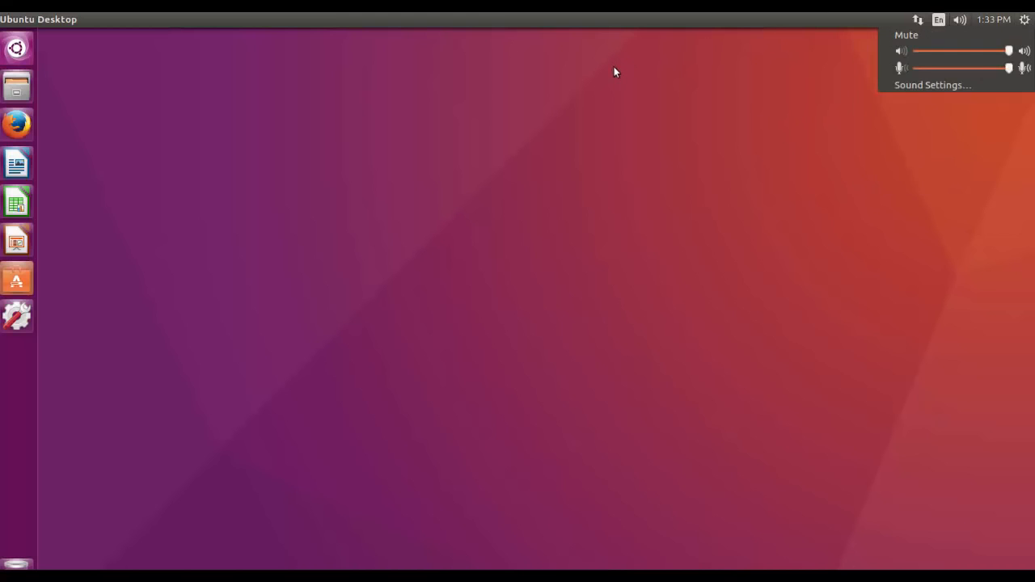
mouse_move(617, 81)
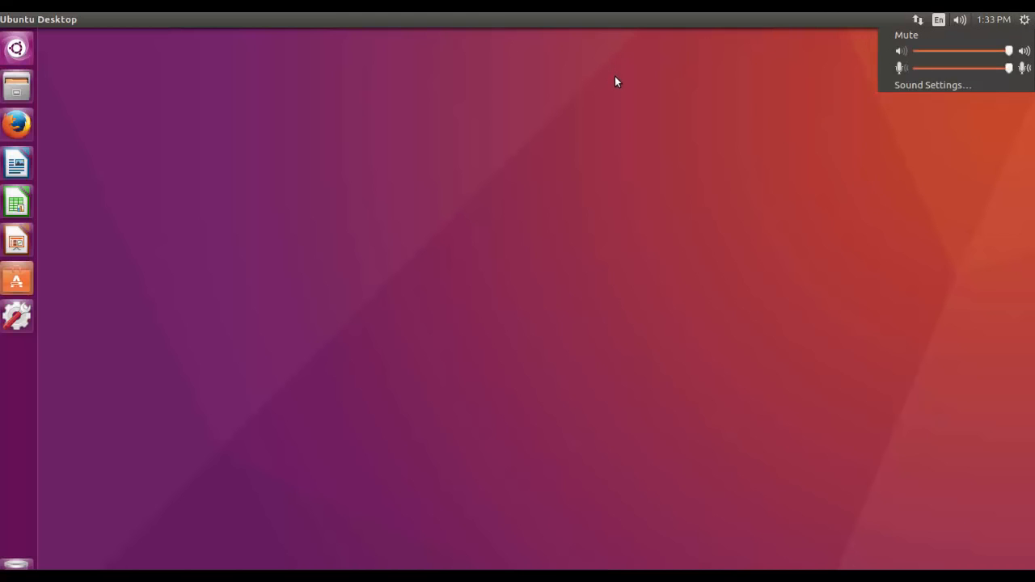
mouse_move(600, 93)
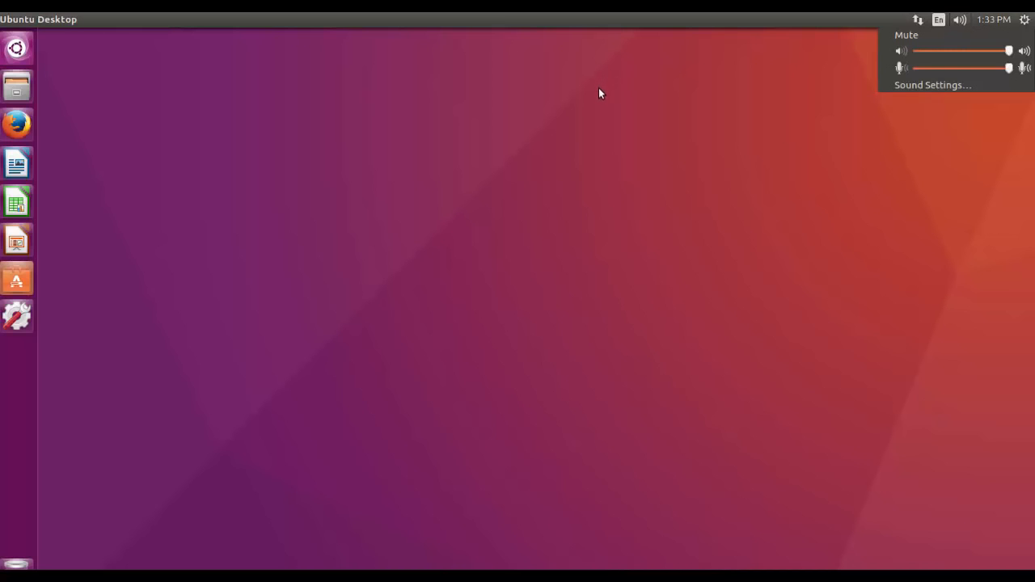
mouse_move(666, 115)
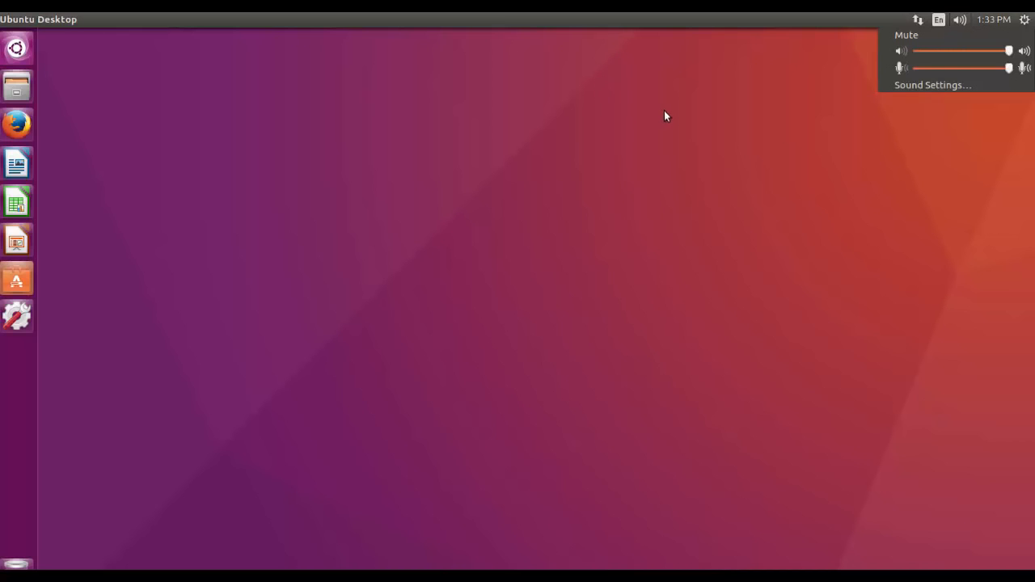
mouse_move(842, 92)
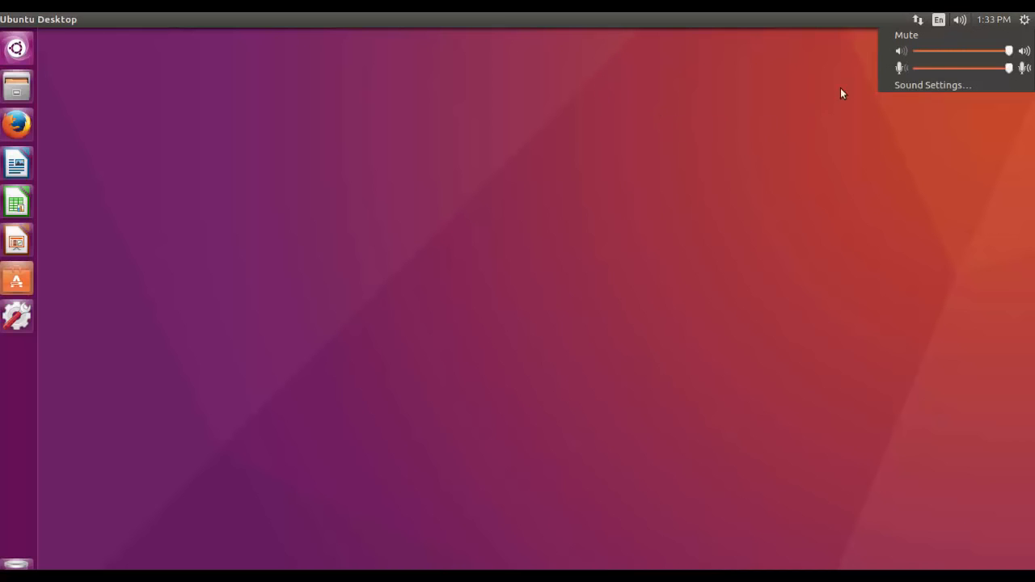
click(939, 18)
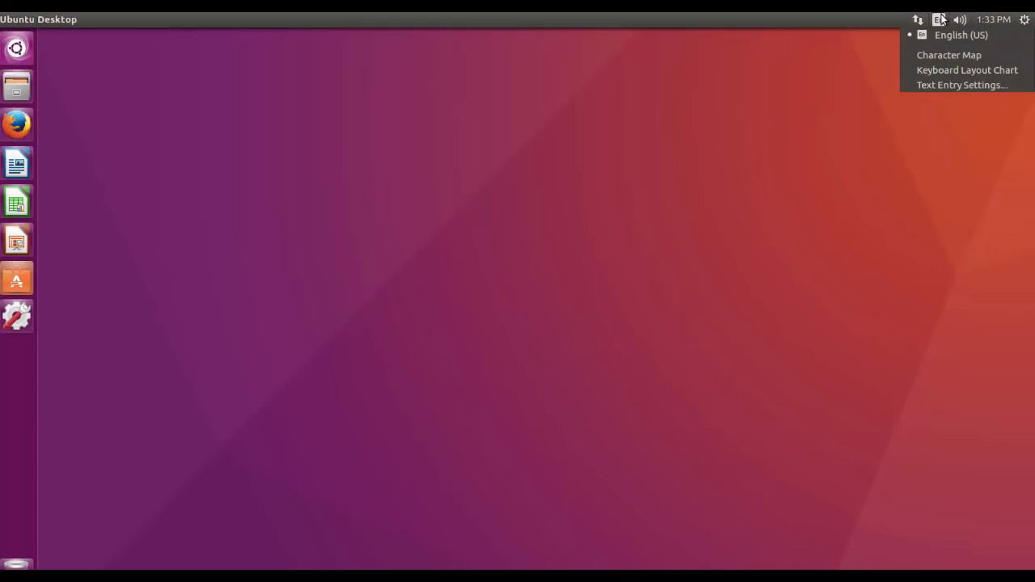
click(918, 19)
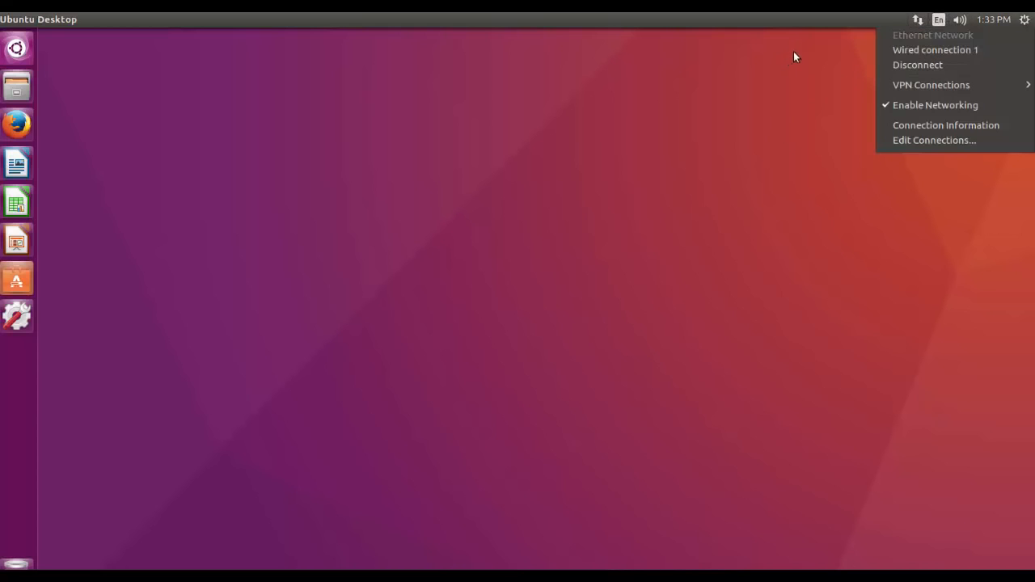
click(1025, 18)
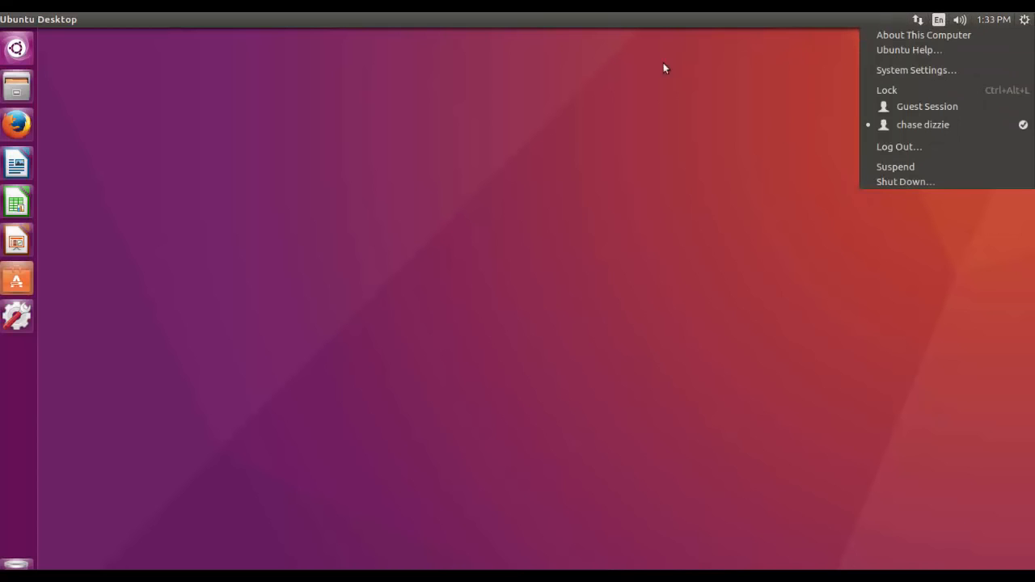
mouse_move(618, 116)
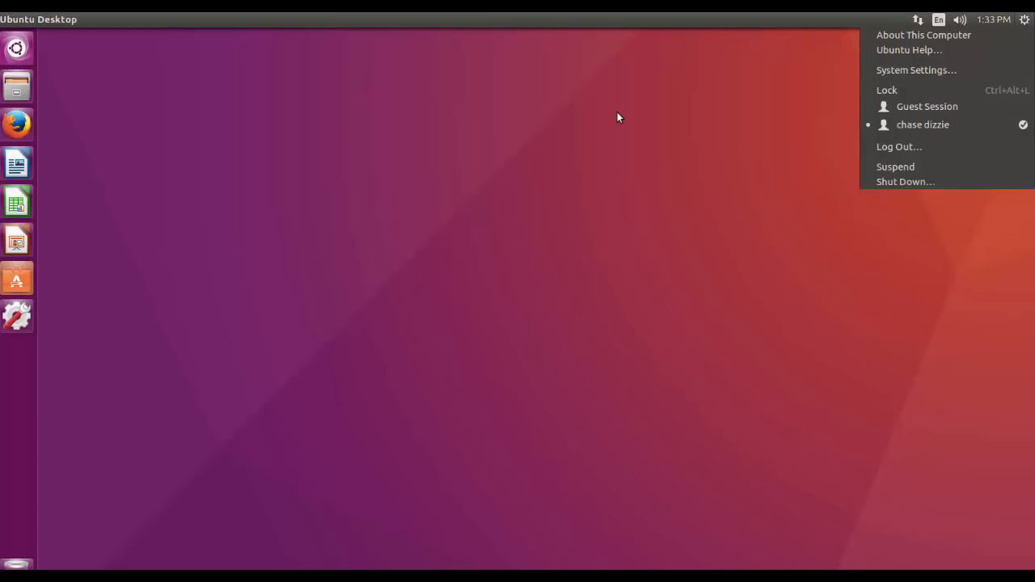
mouse_move(623, 119)
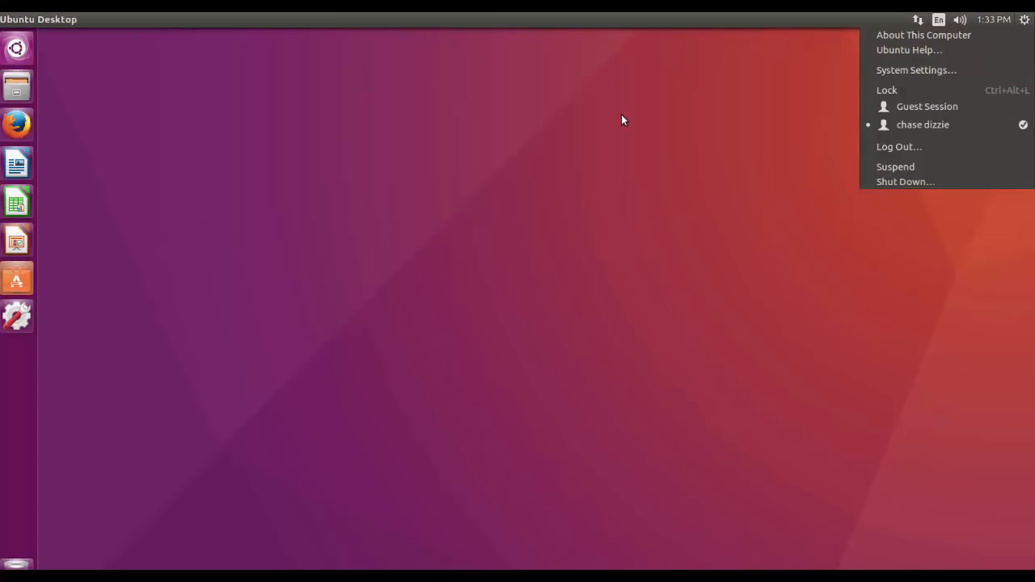
mouse_move(612, 126)
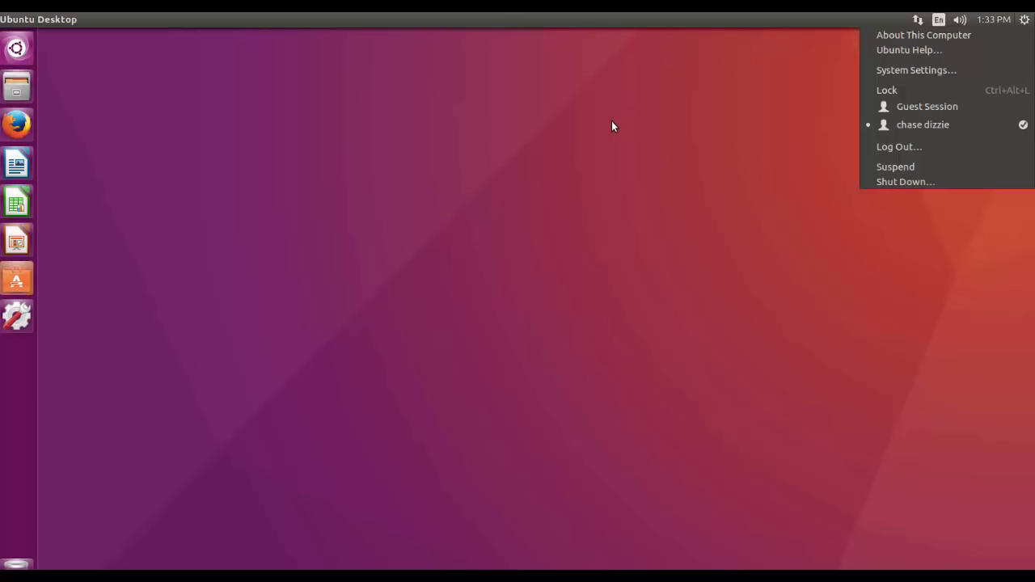
mouse_move(591, 131)
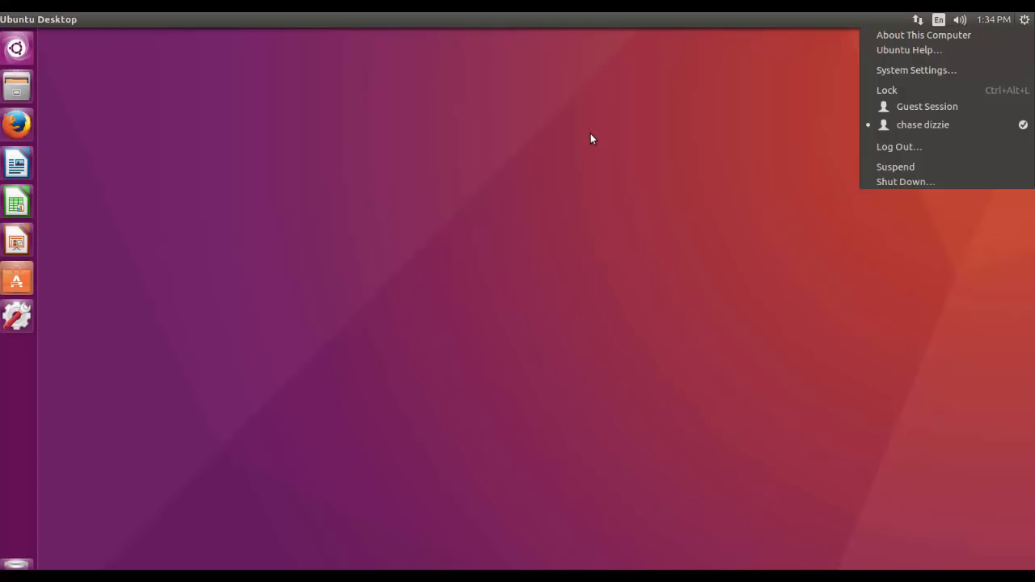
mouse_move(611, 136)
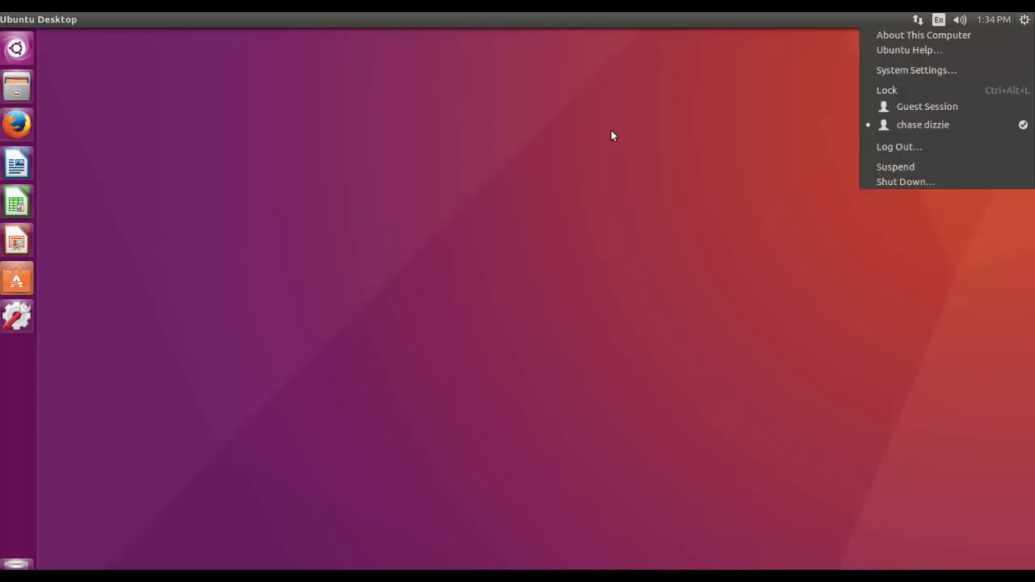
mouse_move(617, 145)
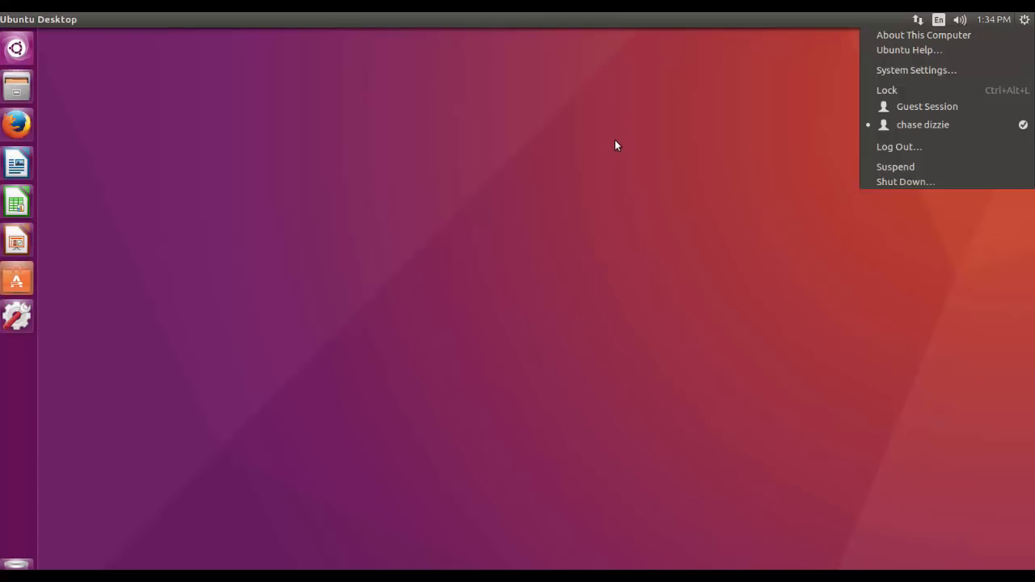
mouse_move(619, 153)
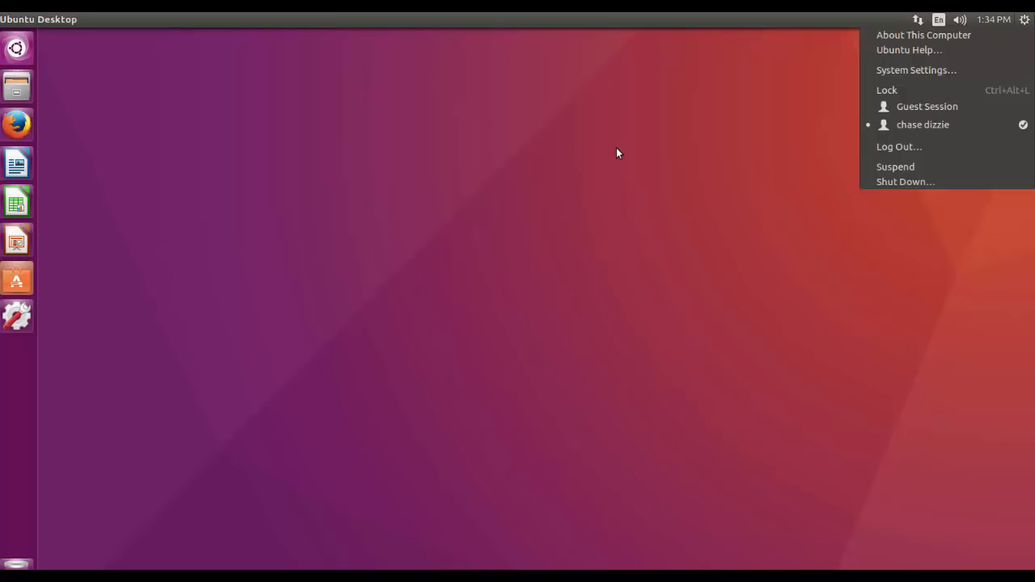
mouse_move(623, 173)
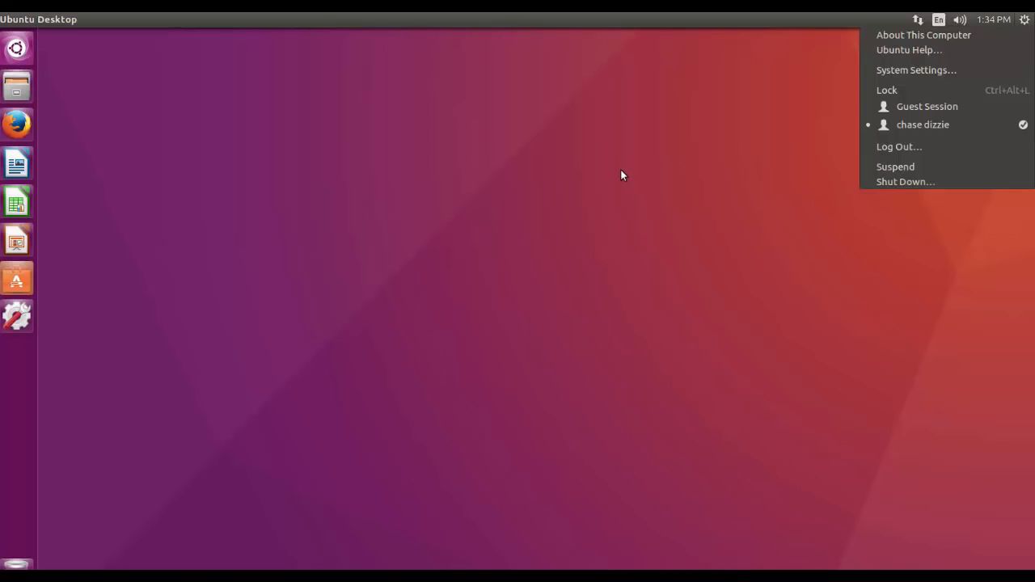
mouse_move(639, 149)
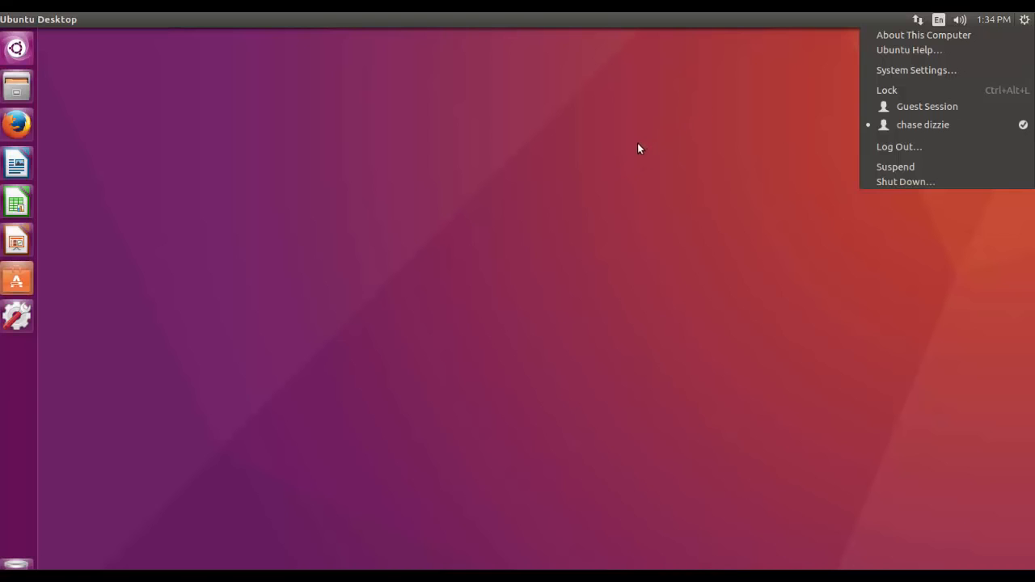
mouse_move(598, 194)
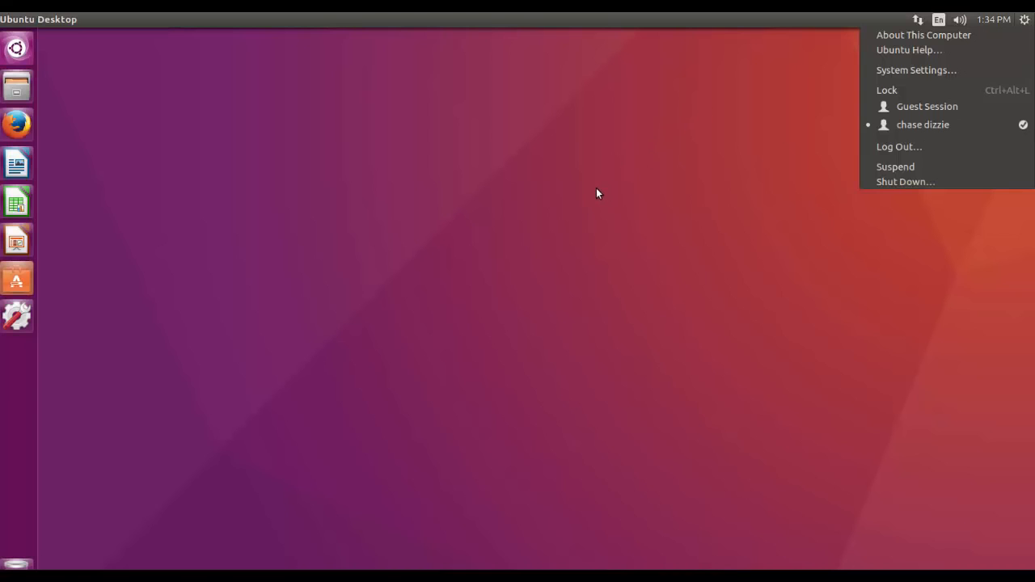
mouse_move(591, 194)
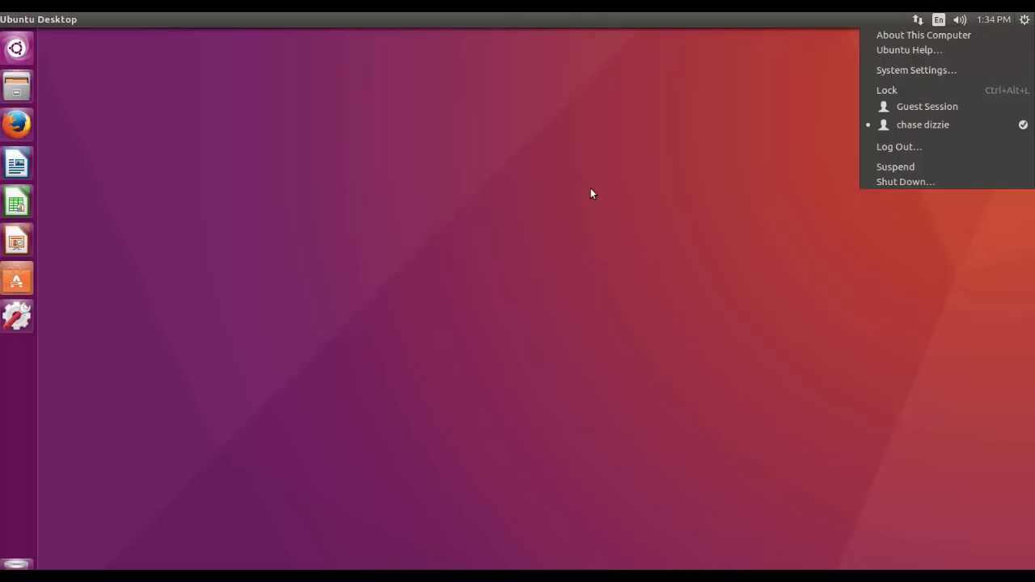
mouse_move(587, 209)
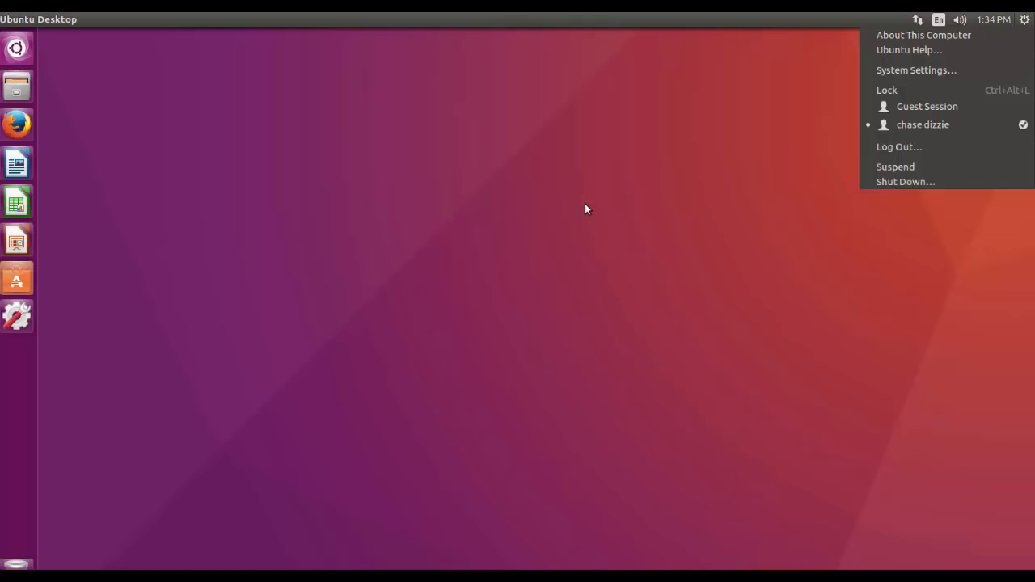
mouse_move(583, 217)
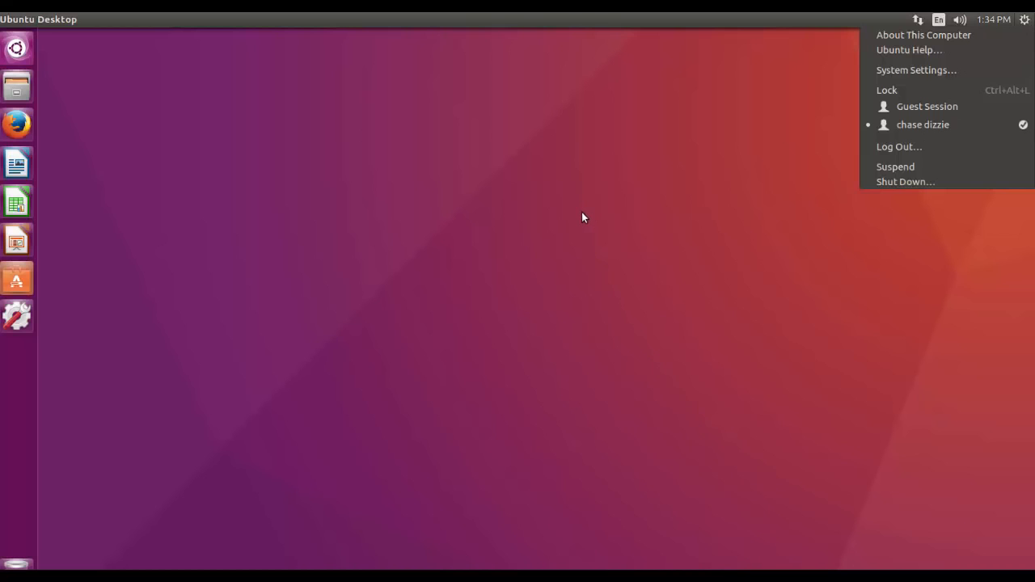
mouse_move(580, 222)
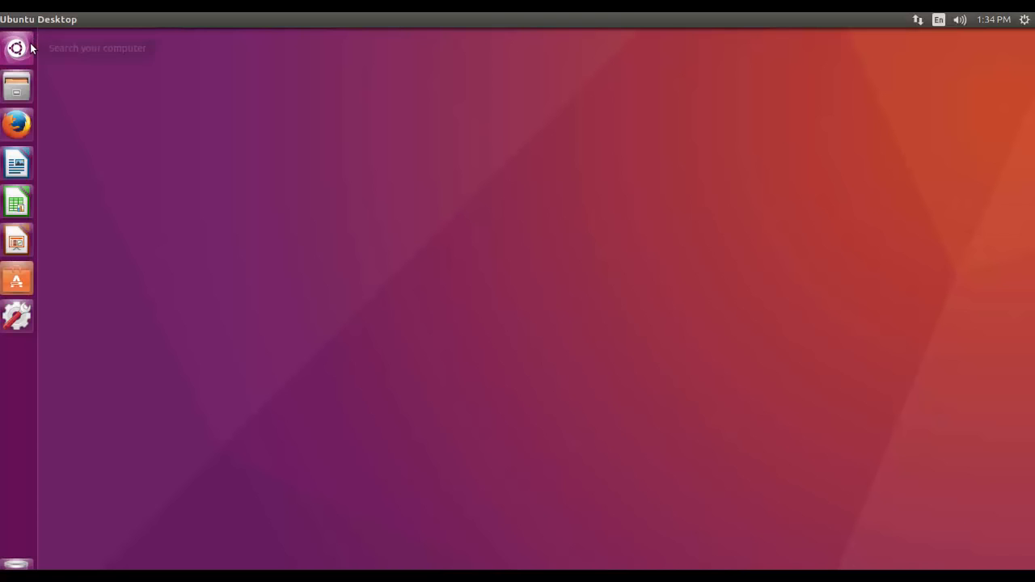
click(16, 48)
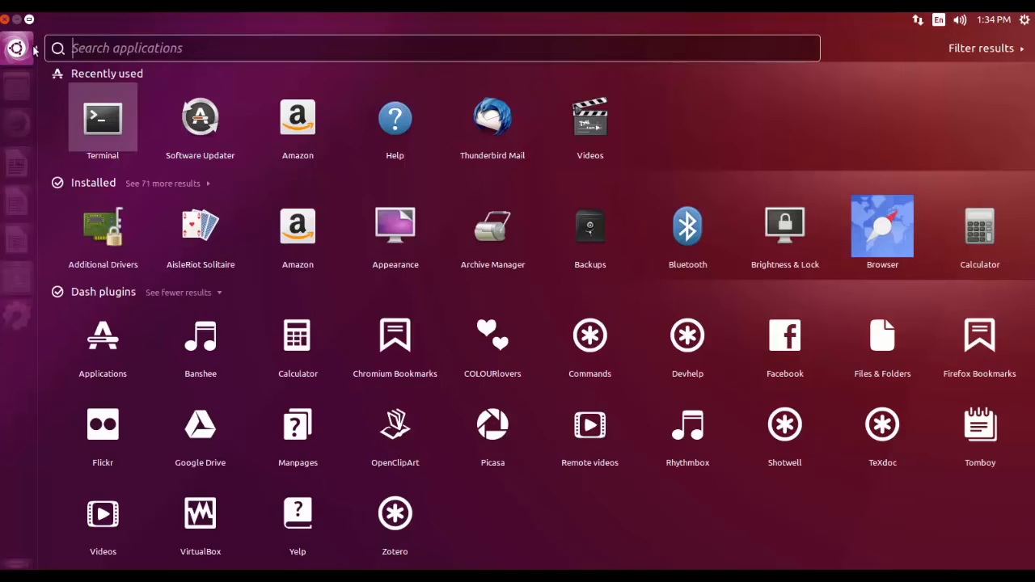
key(Escape)
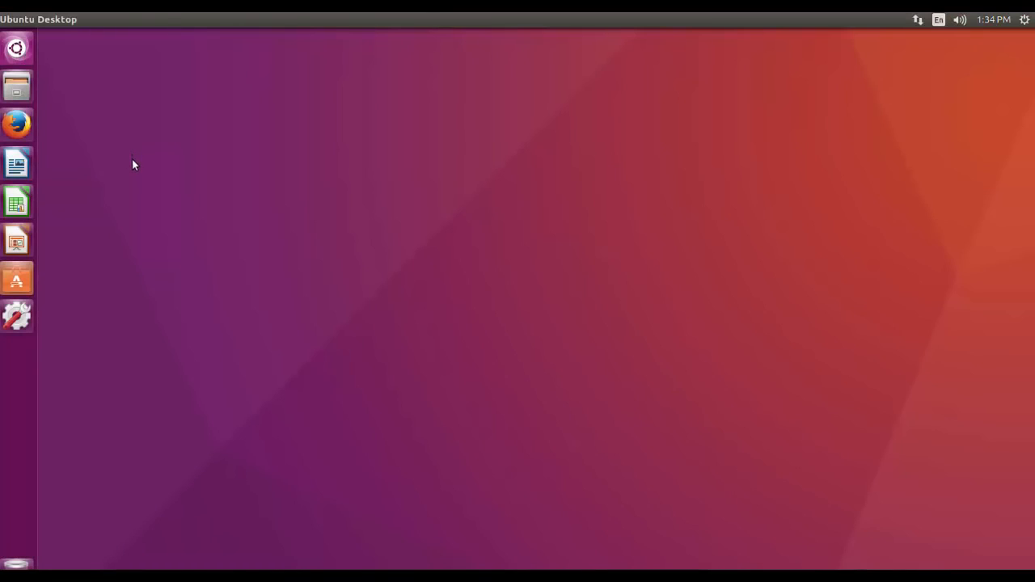
mouse_move(67, 280)
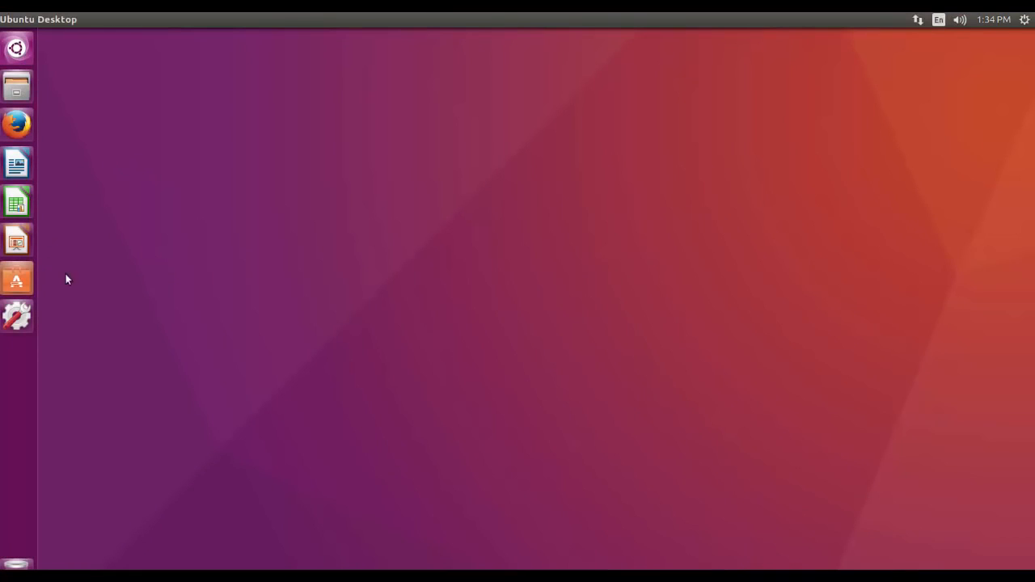
mouse_move(79, 282)
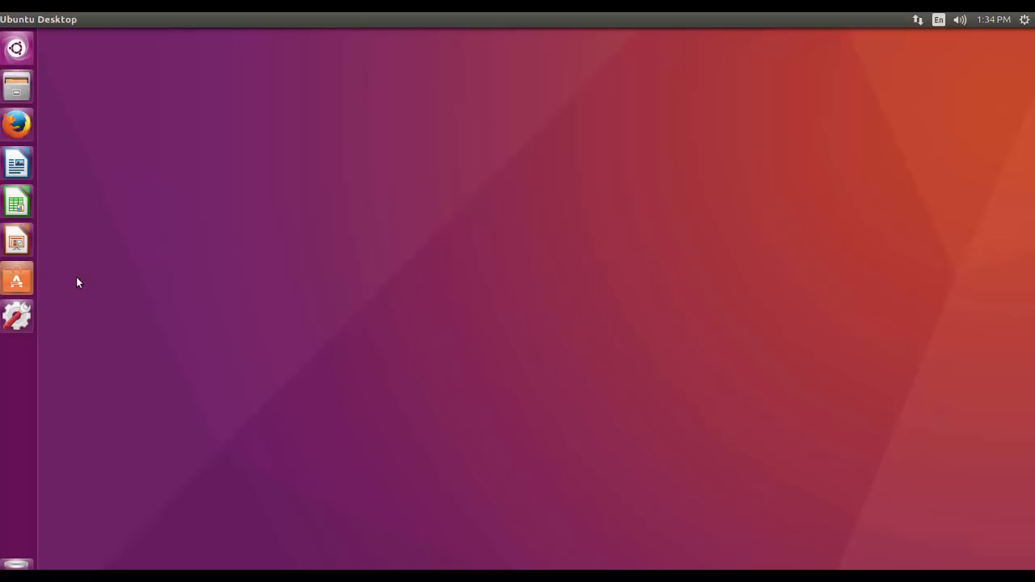
mouse_move(136, 281)
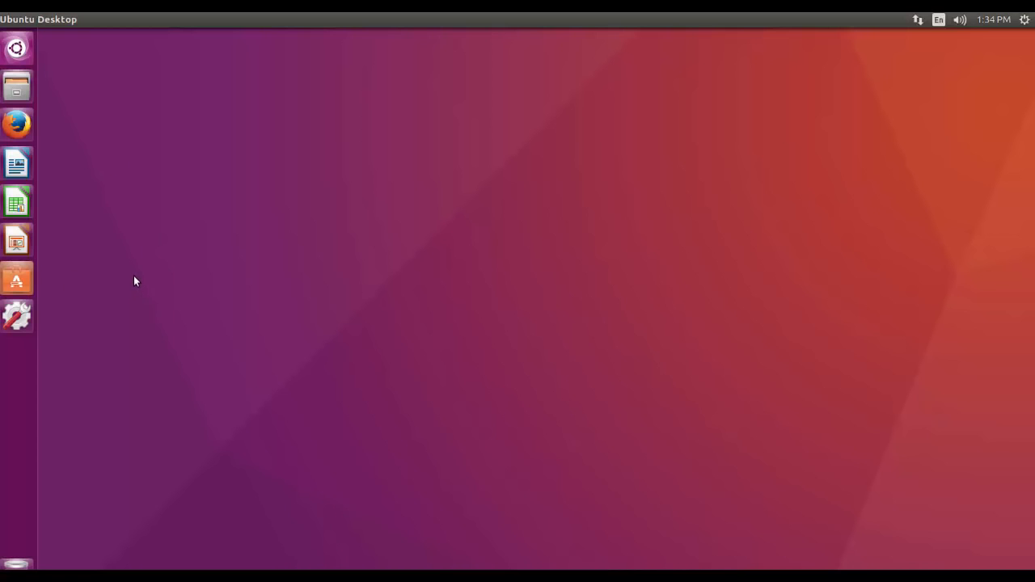
mouse_move(104, 229)
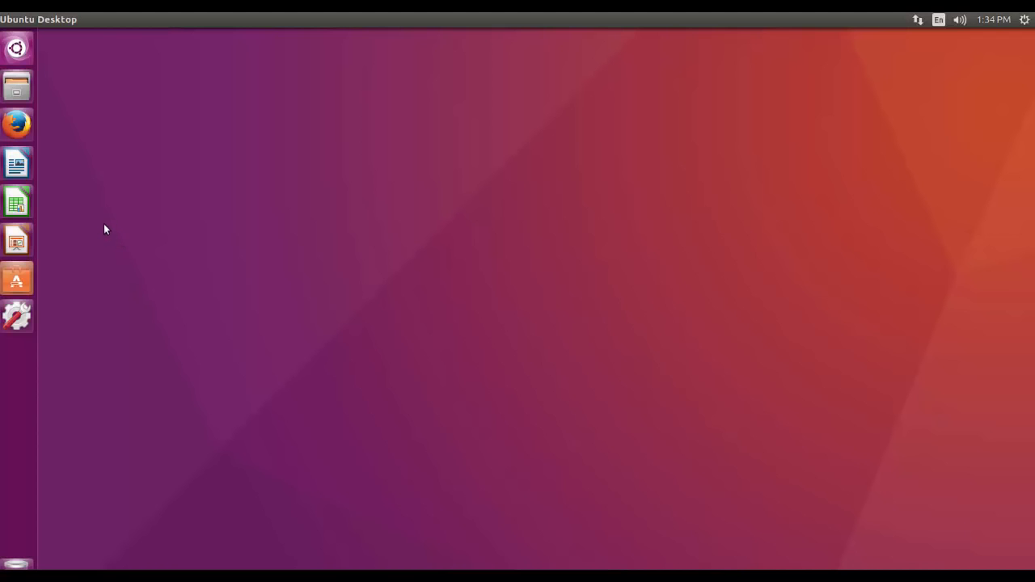
mouse_move(206, 195)
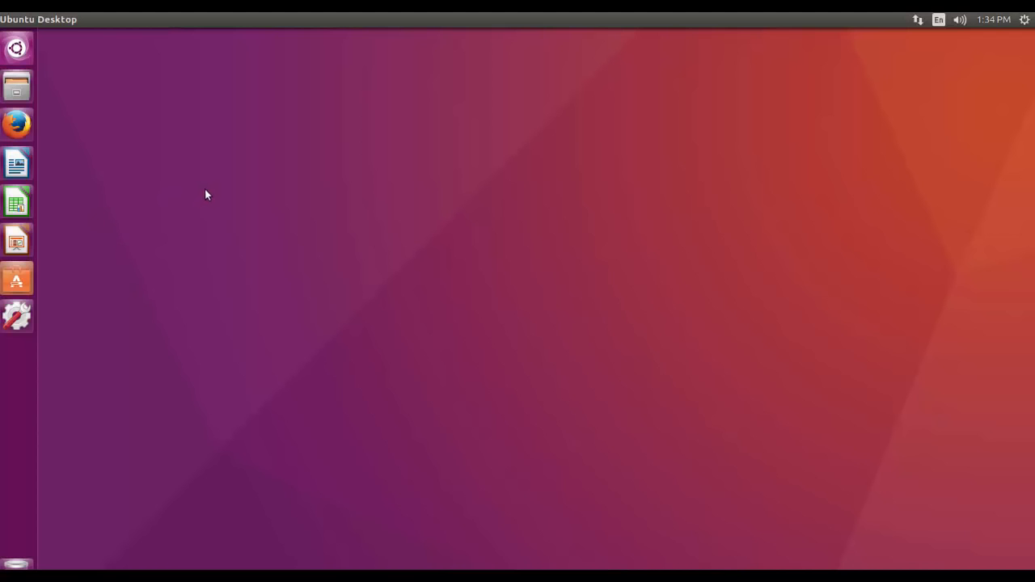
mouse_move(219, 216)
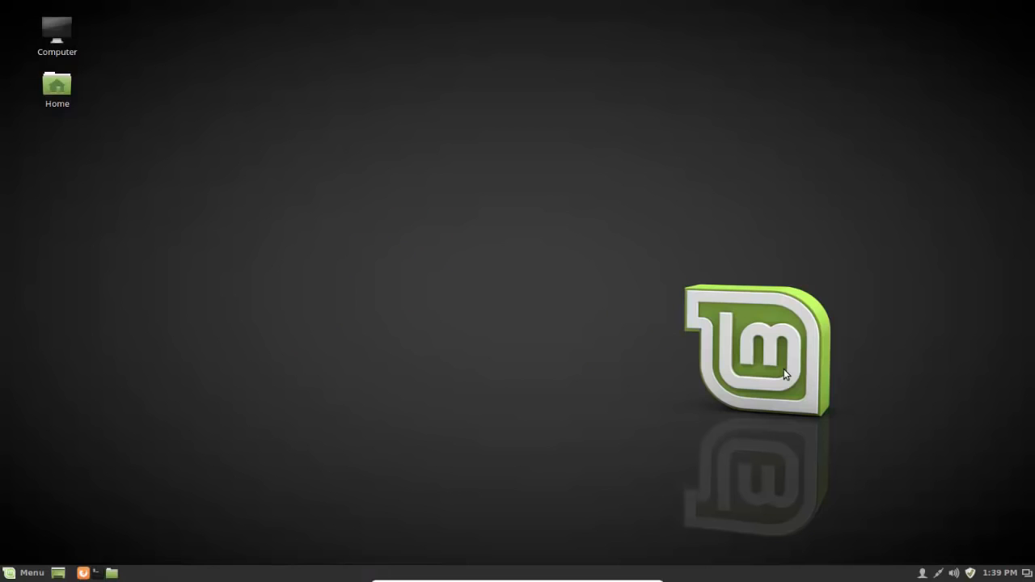
mouse_move(392, 222)
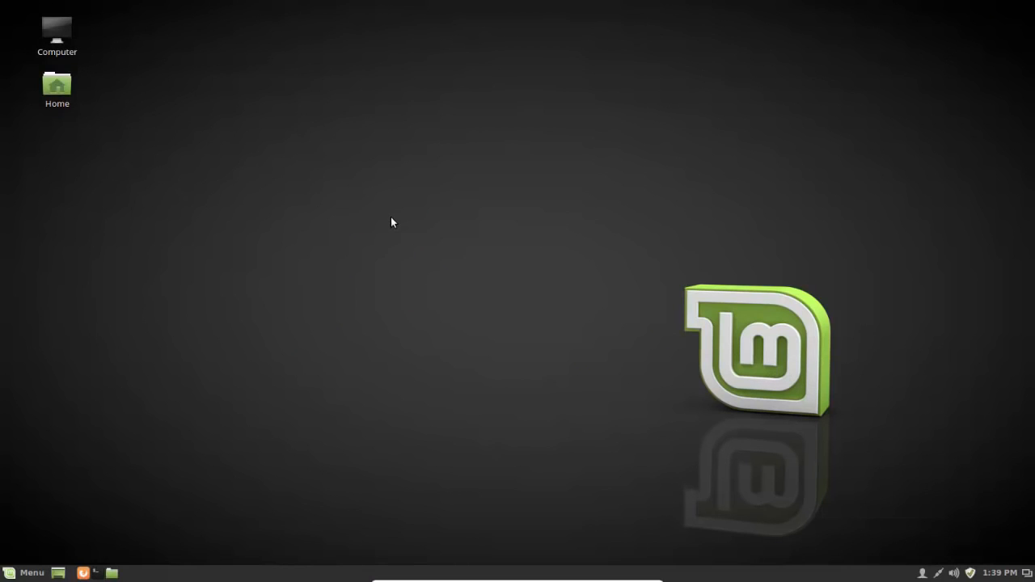
mouse_move(396, 268)
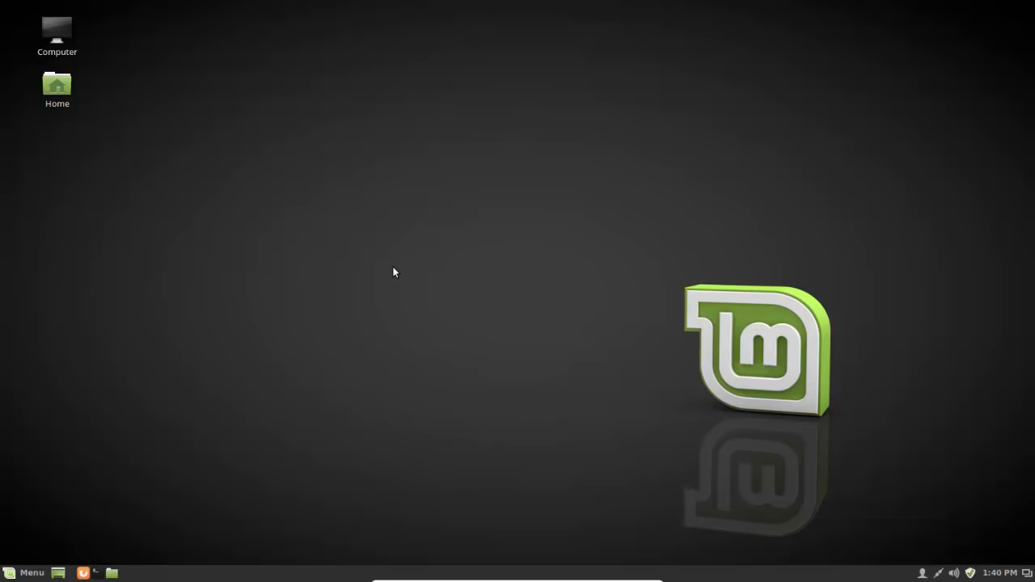
mouse_move(83, 163)
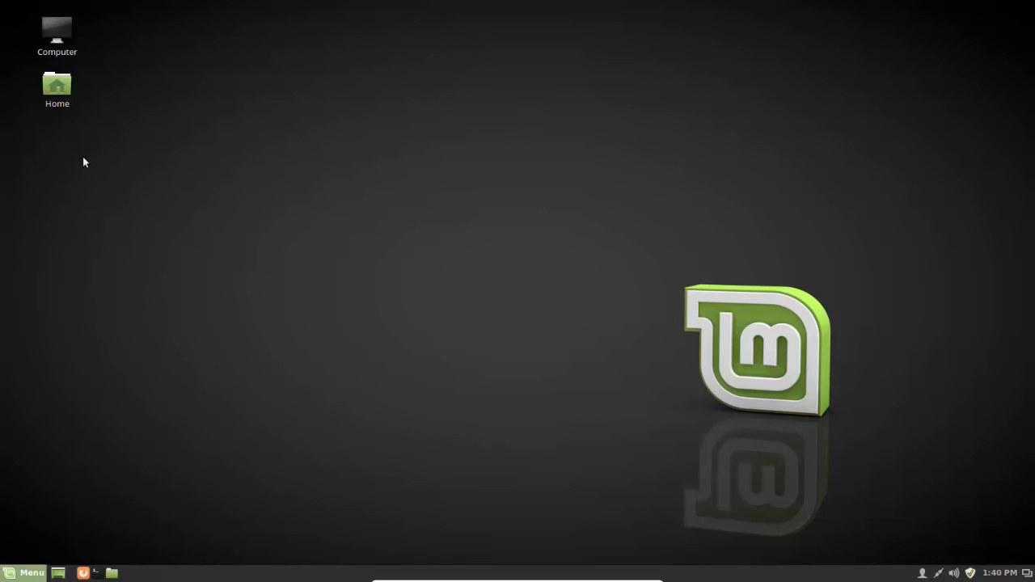
mouse_move(36, 554)
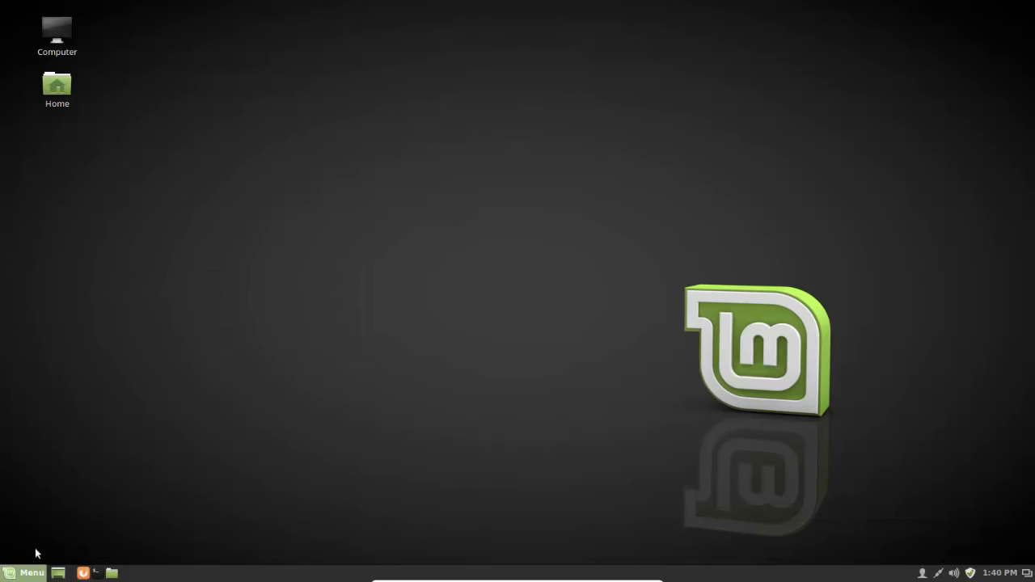
Browse the Mint Menu's Office category, then reopen the menu and launch System Settings
click(24, 573)
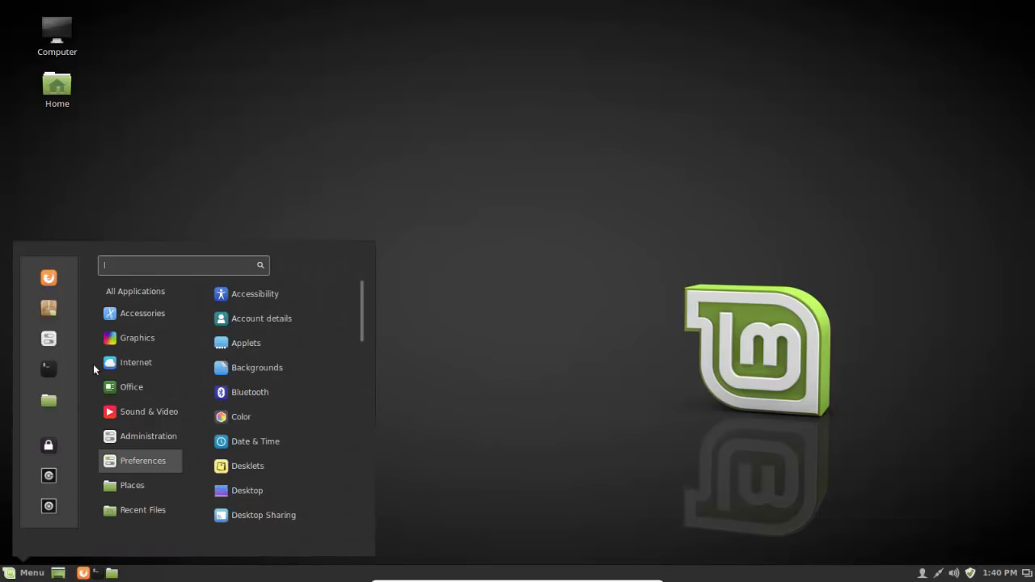
click(131, 386)
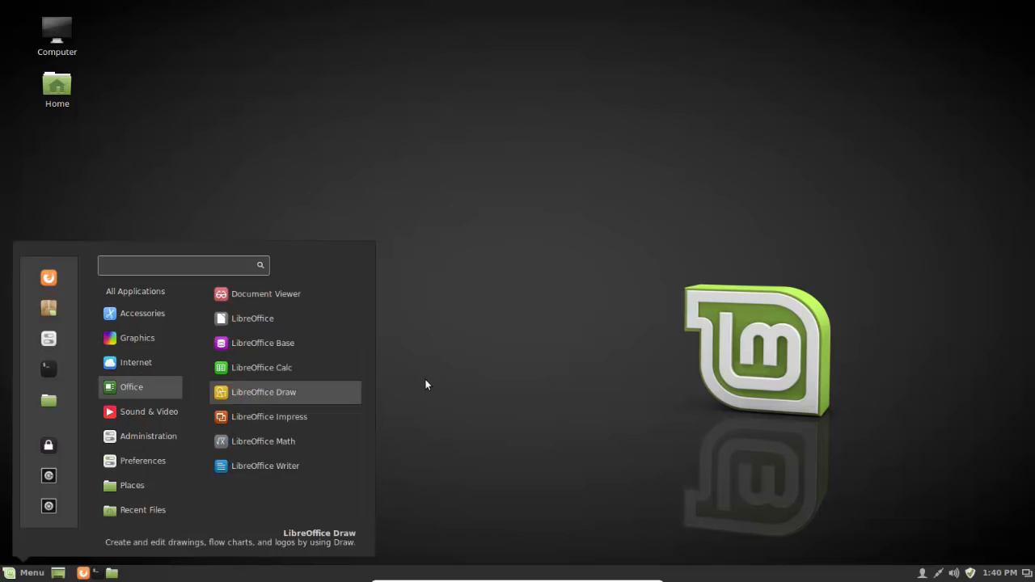
text(l)
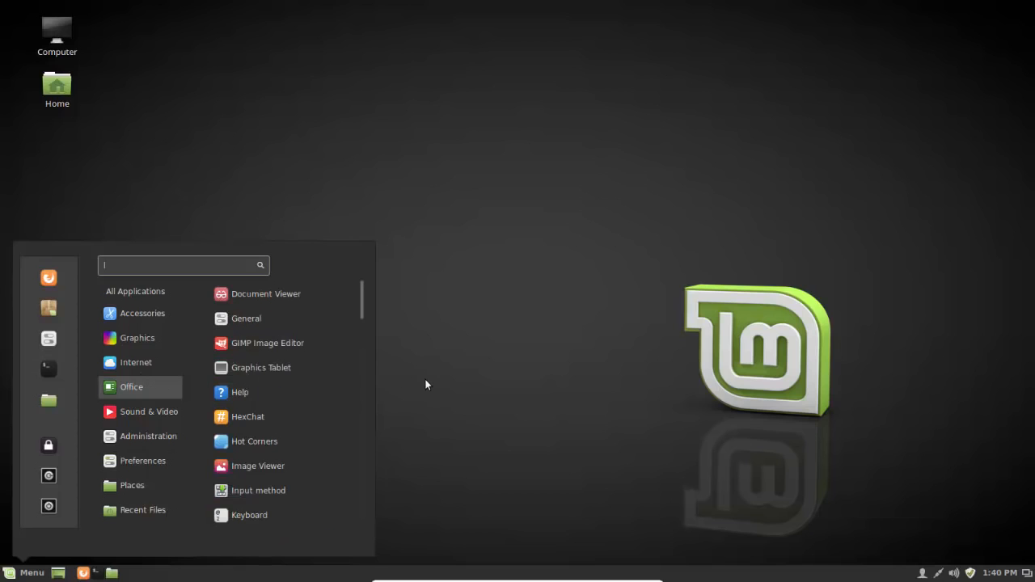
click(426, 385)
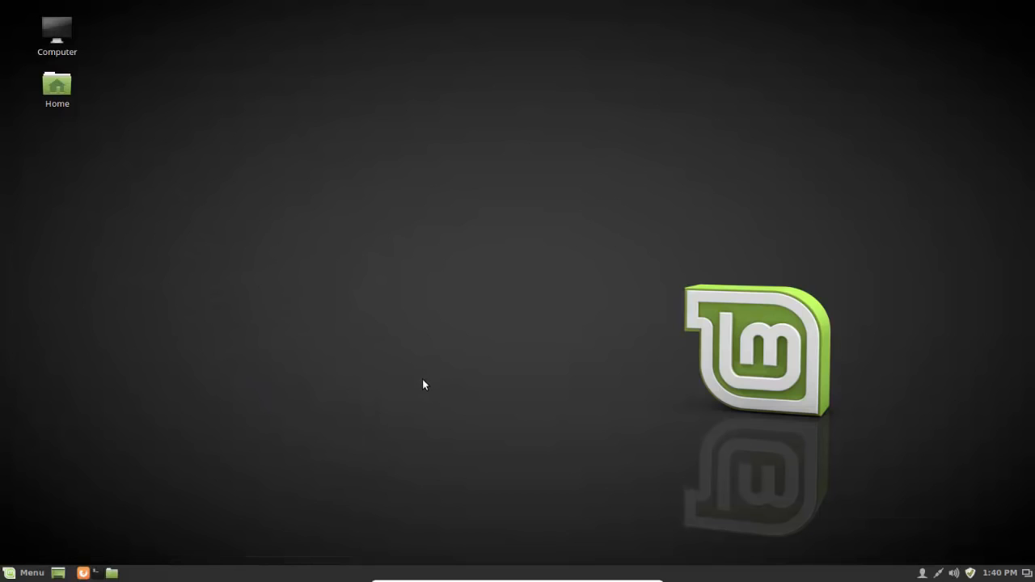
click(23, 573)
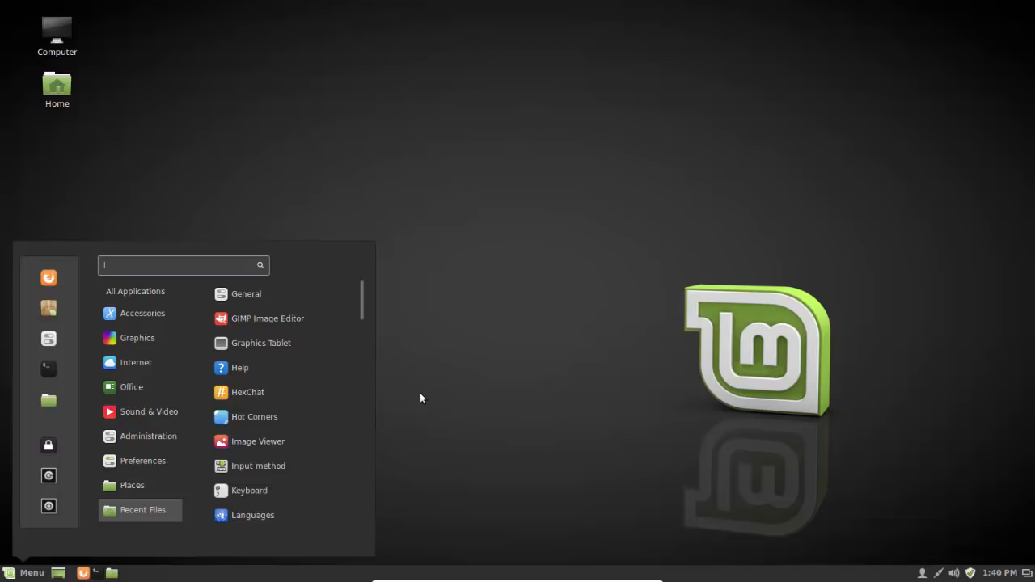
mouse_move(47, 476)
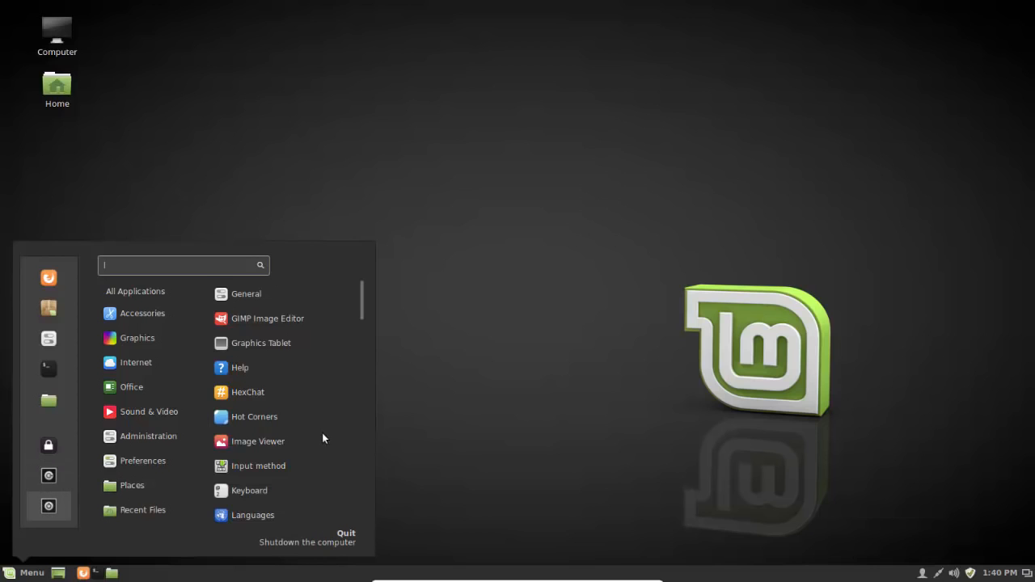
click(149, 412)
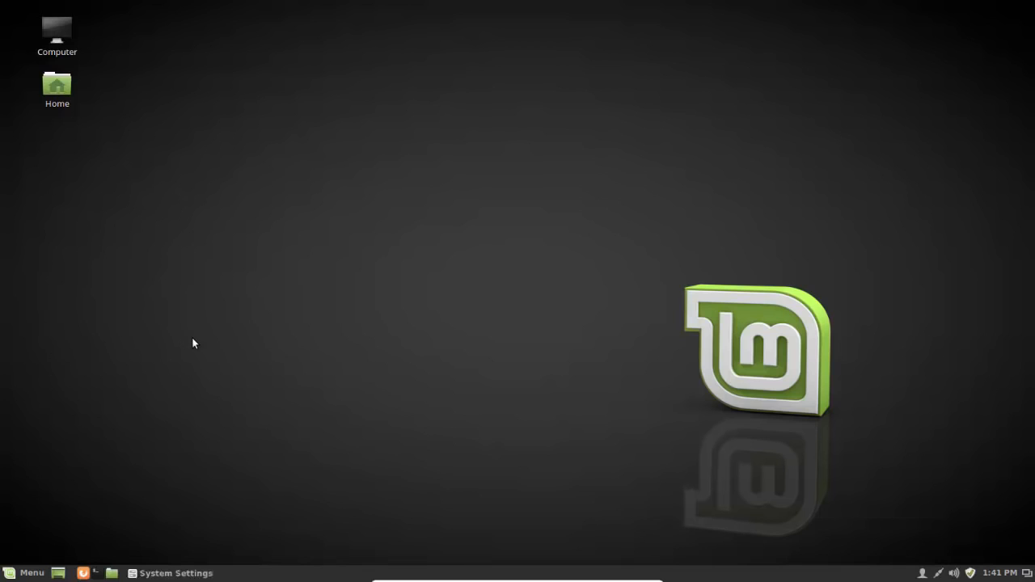
Review the Themes page and its window border theme options, then close the window
click(169, 572)
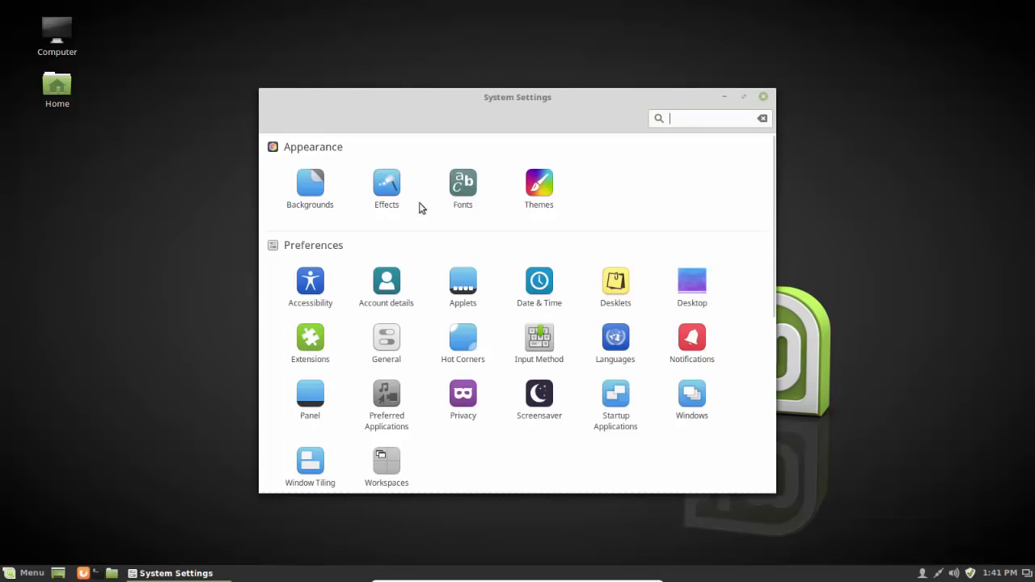
mouse_move(539, 182)
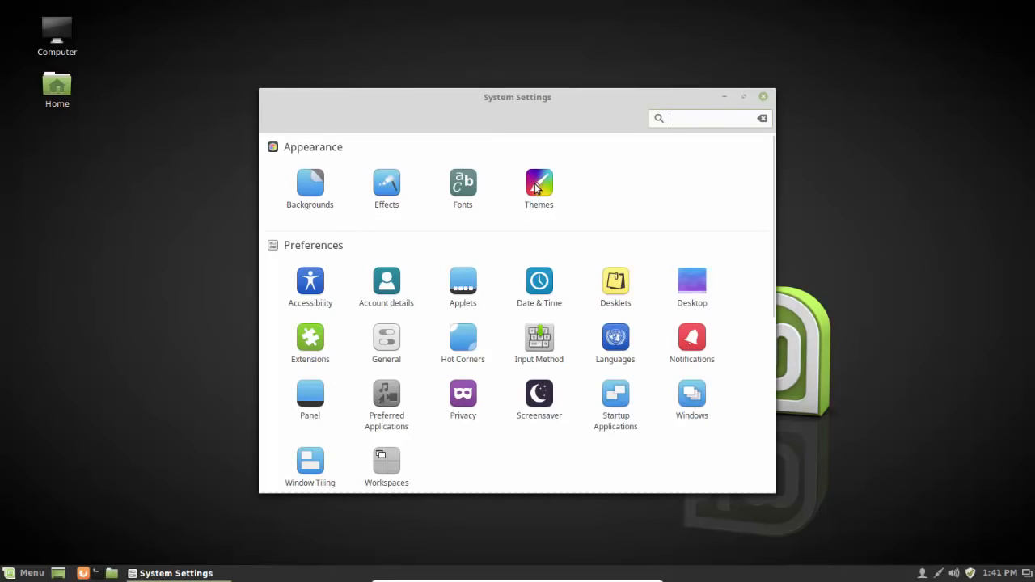
click(539, 182)
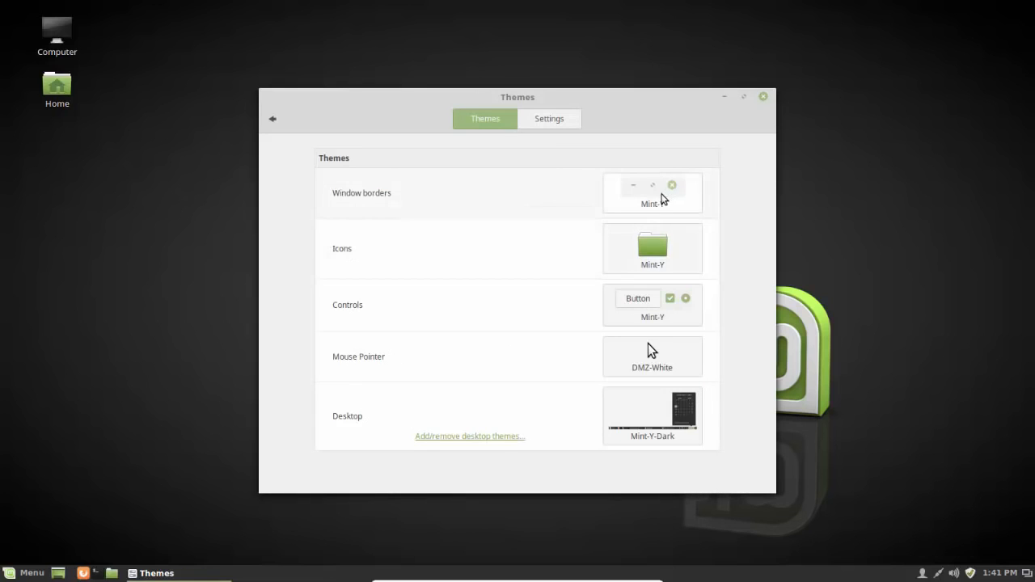
click(653, 192)
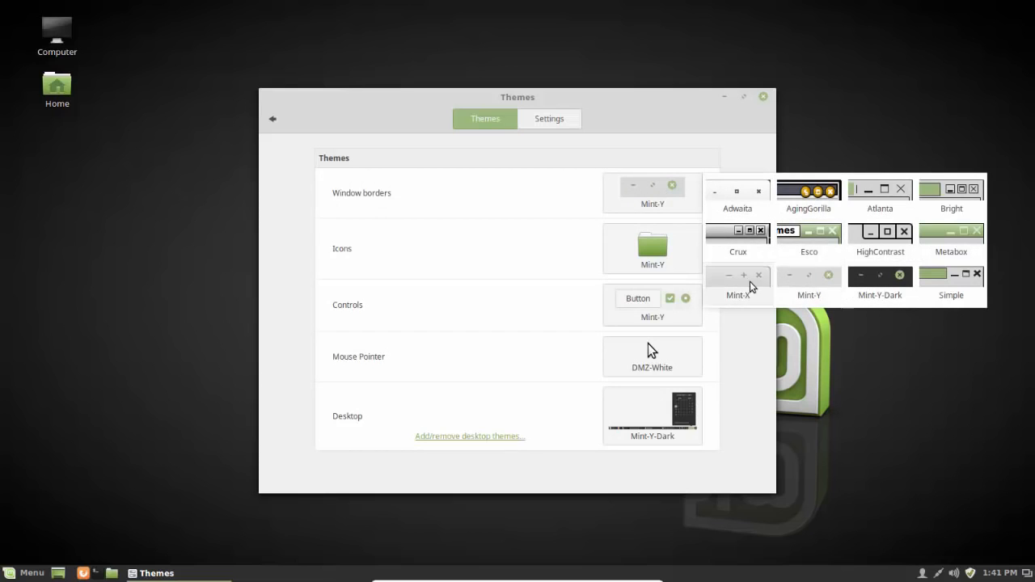
mouse_move(744, 291)
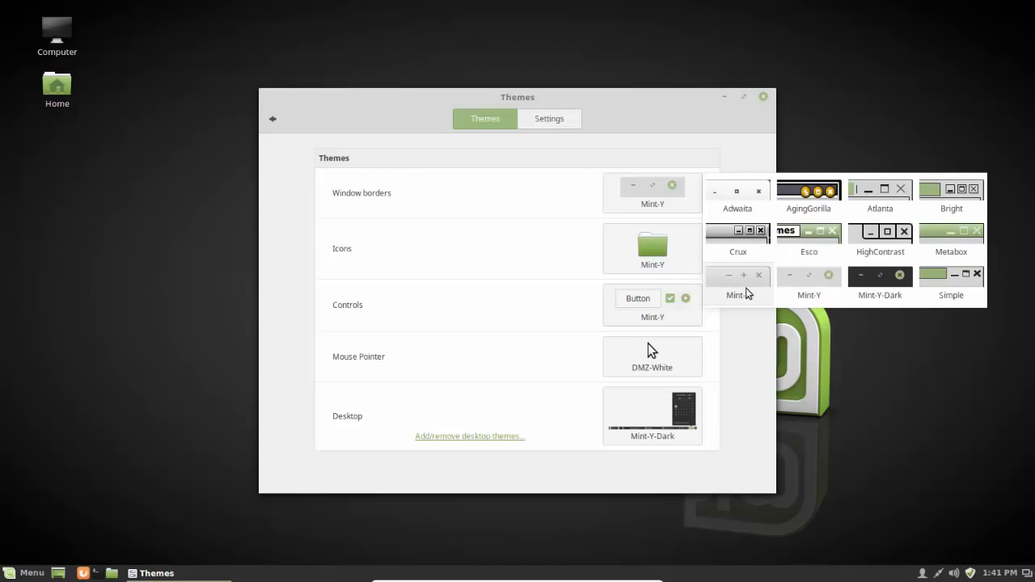
mouse_move(837, 299)
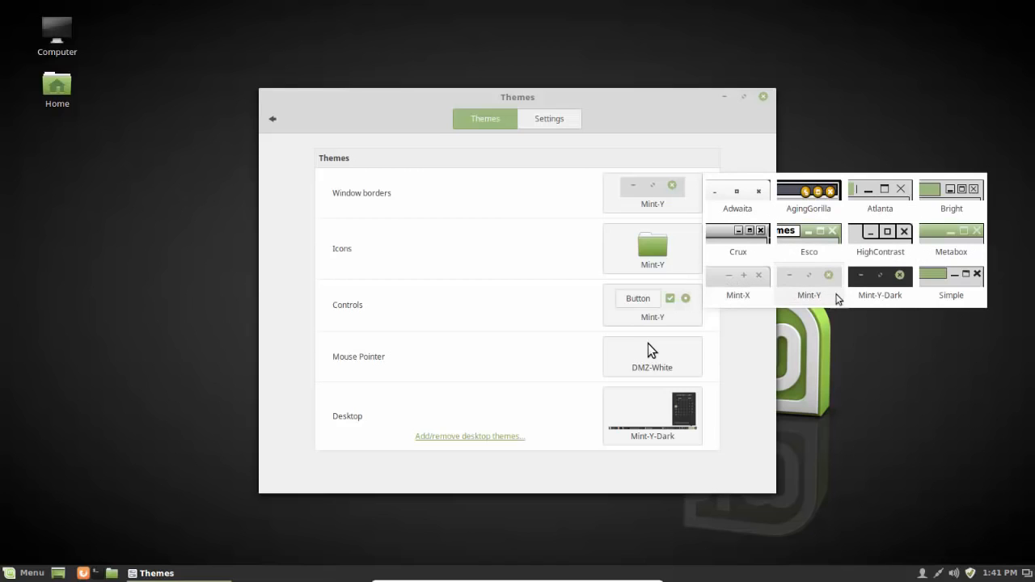
mouse_move(712, 255)
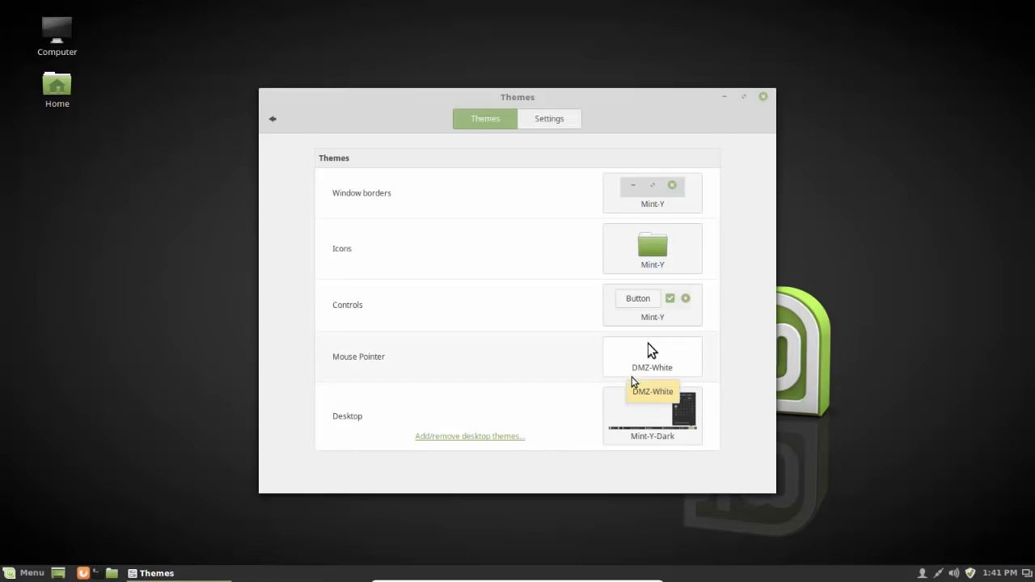
click(652, 416)
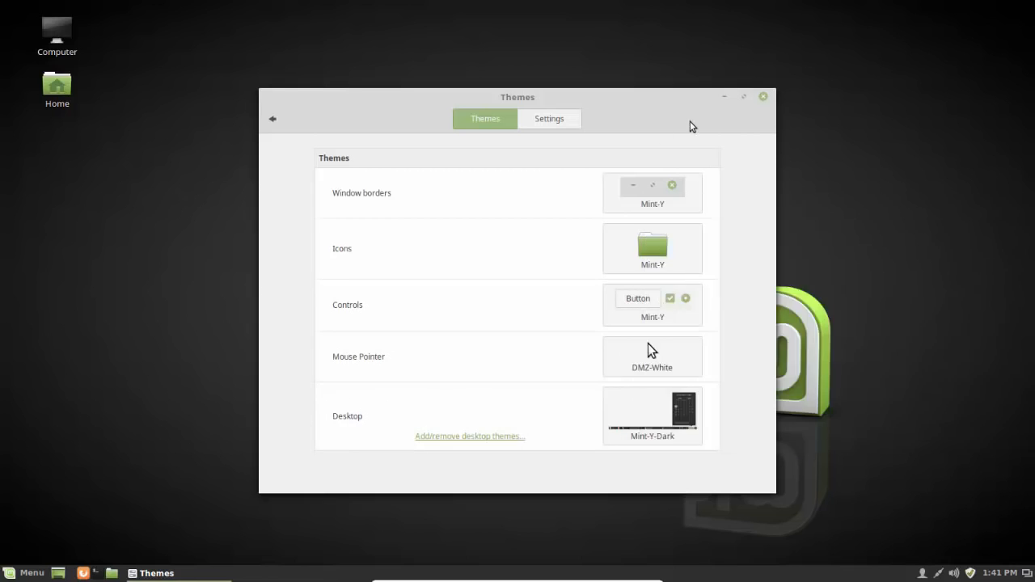
click(763, 96)
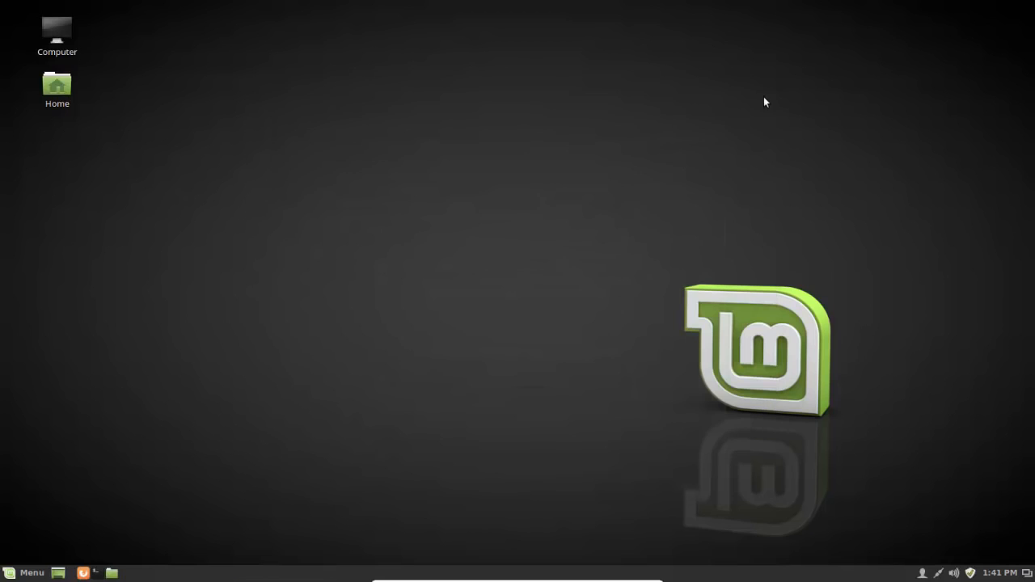
click(24, 572)
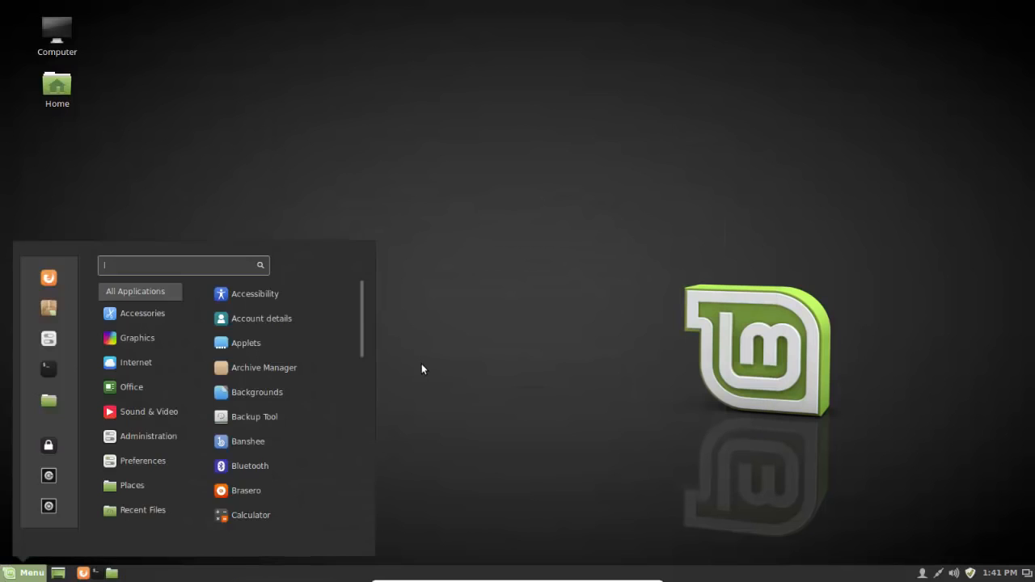
click(421, 364)
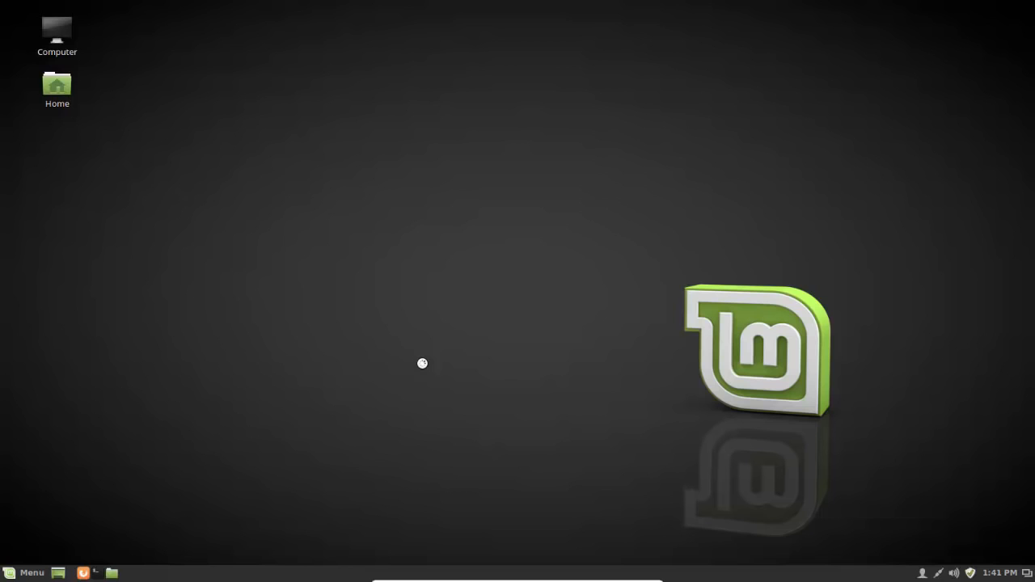
mouse_move(187, 267)
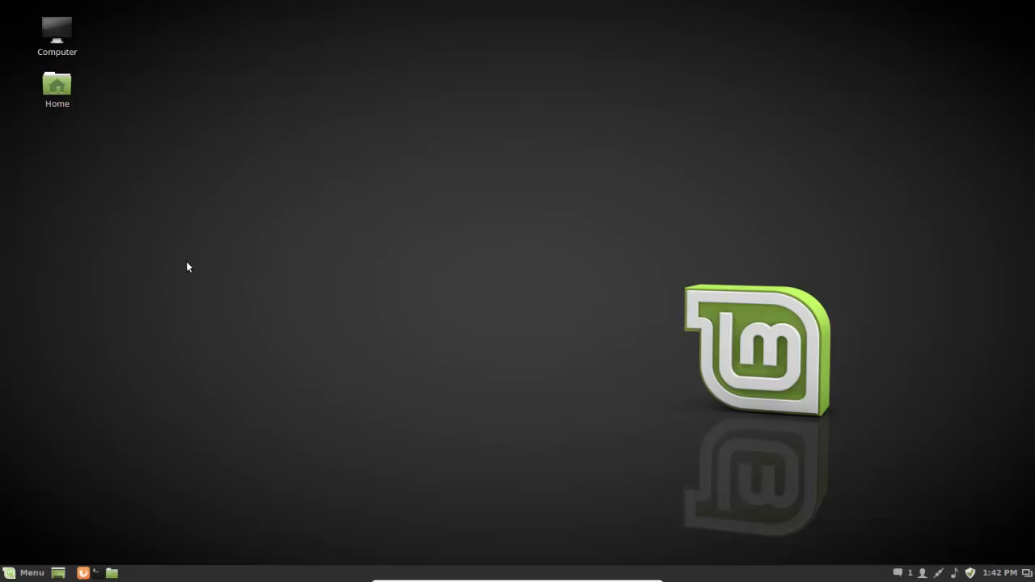
mouse_move(193, 275)
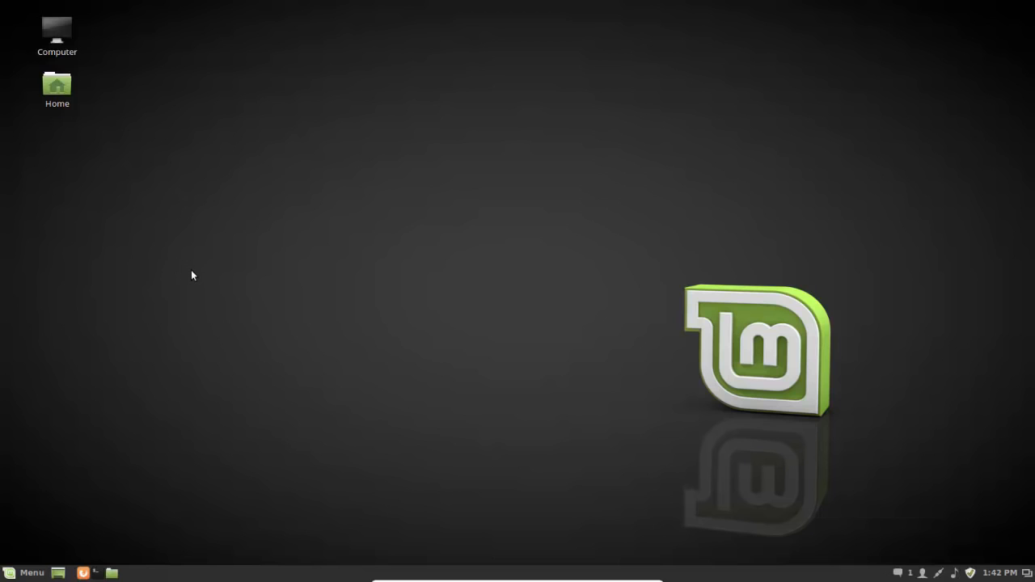
mouse_move(186, 289)
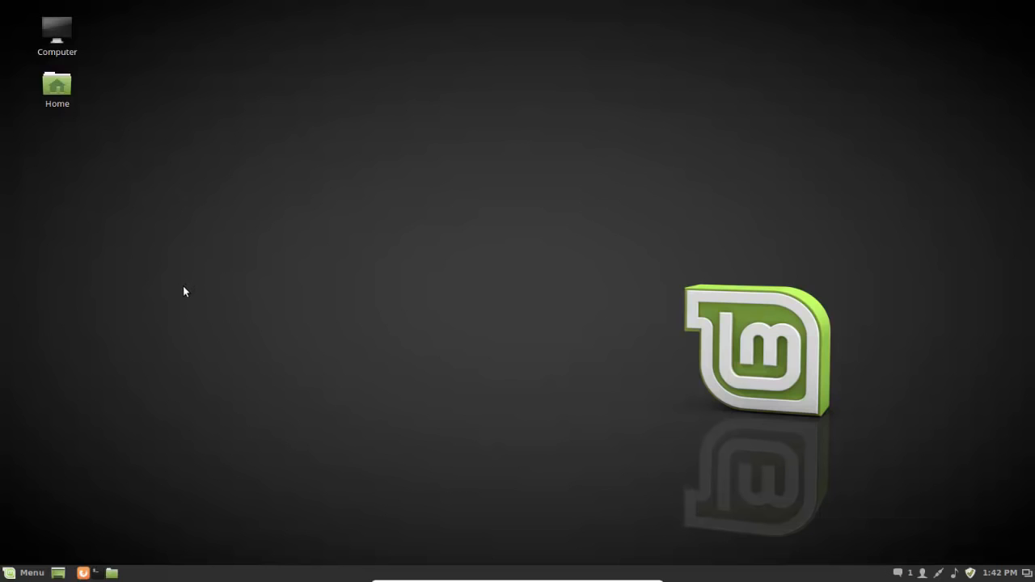
mouse_move(207, 373)
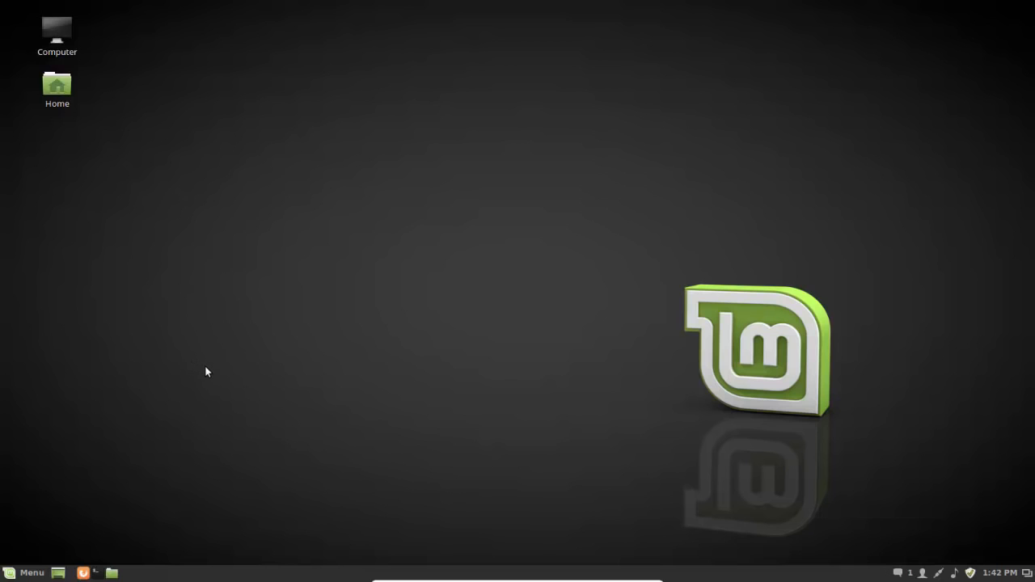
mouse_move(173, 352)
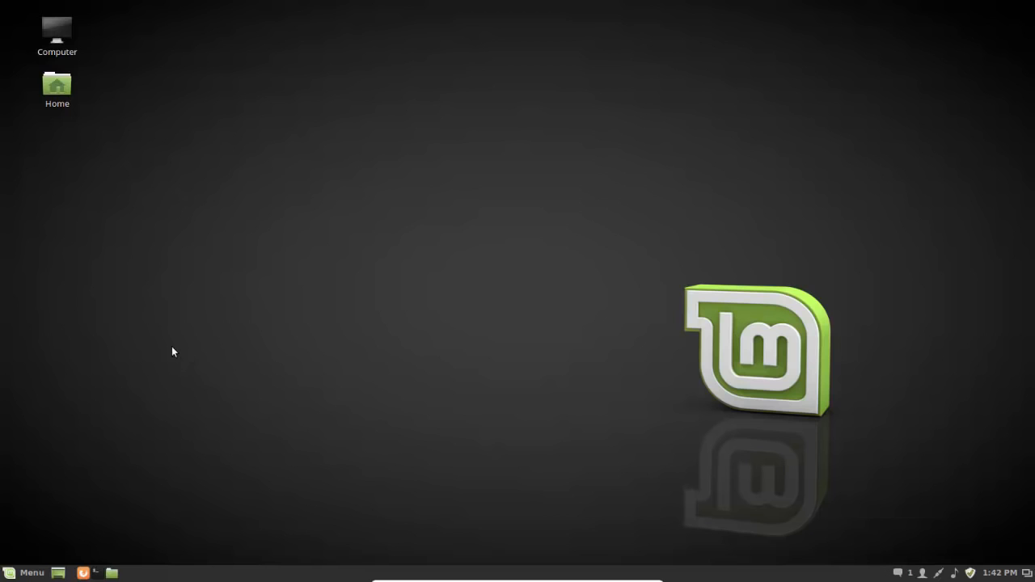
mouse_move(187, 356)
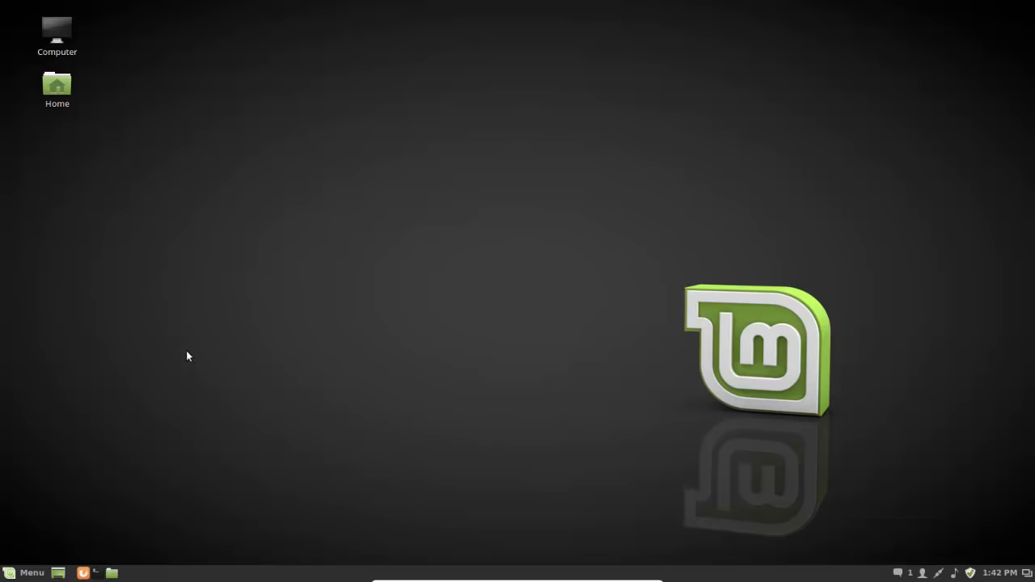
mouse_move(196, 360)
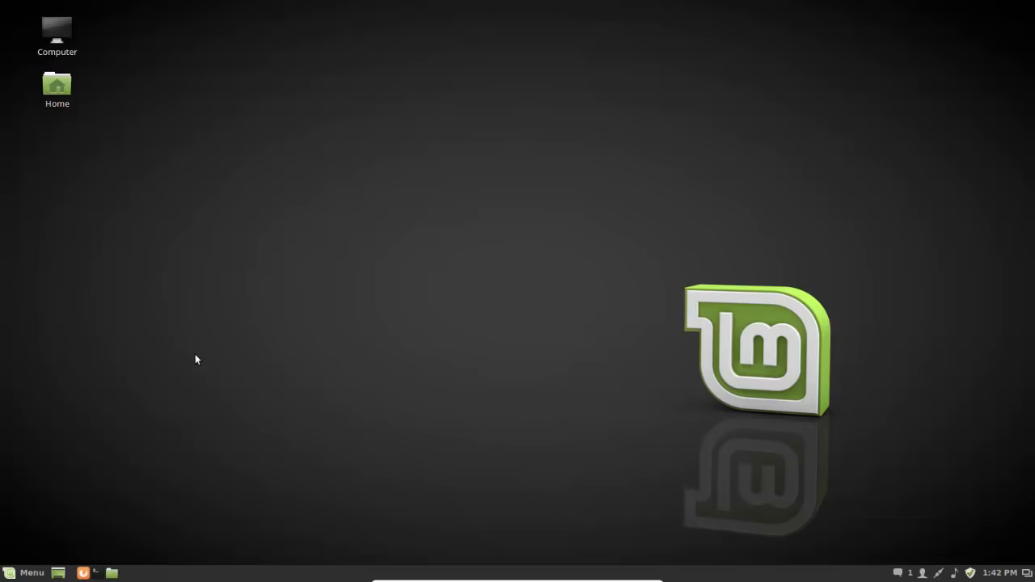
mouse_move(225, 369)
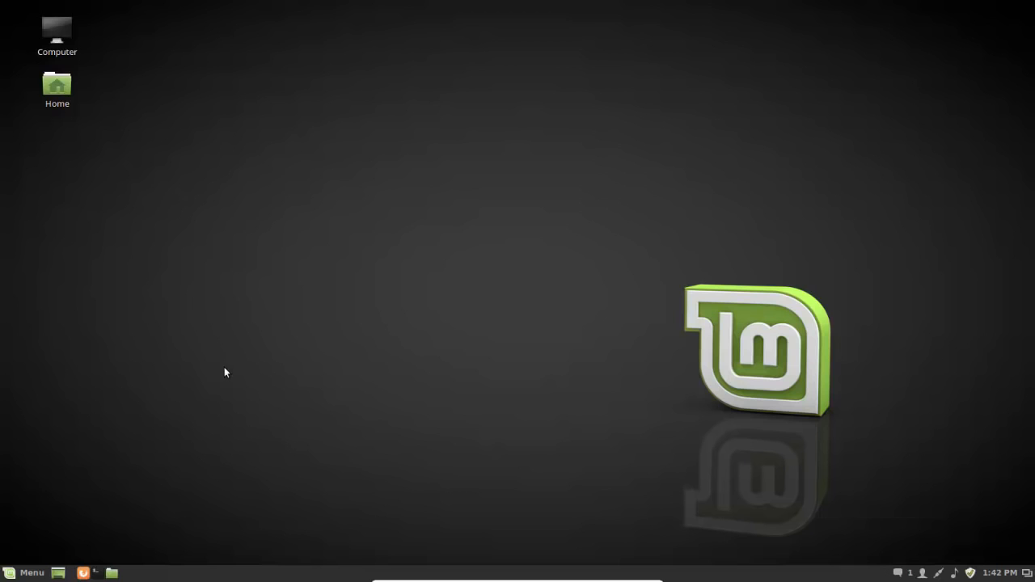
mouse_move(161, 354)
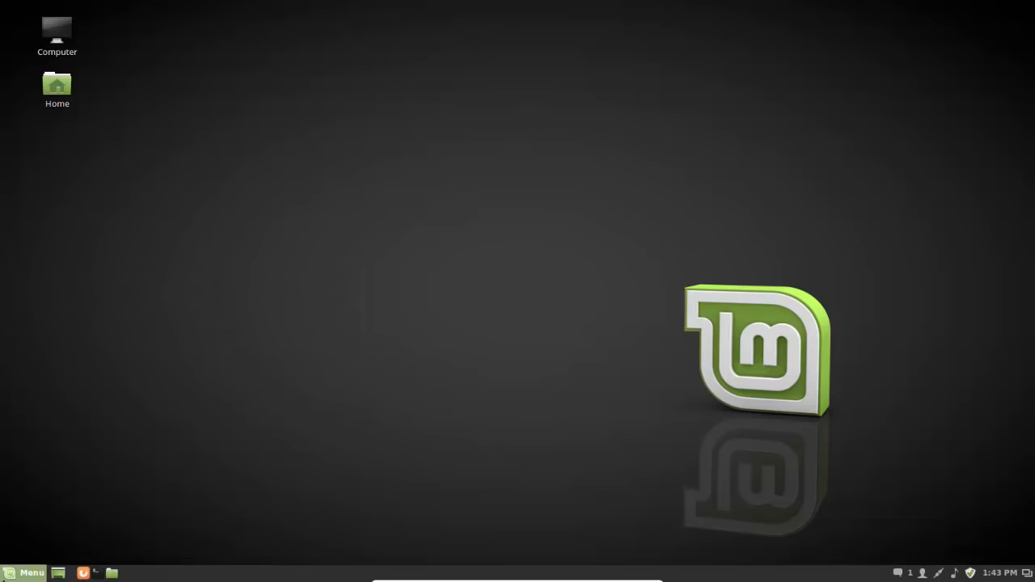
click(24, 573)
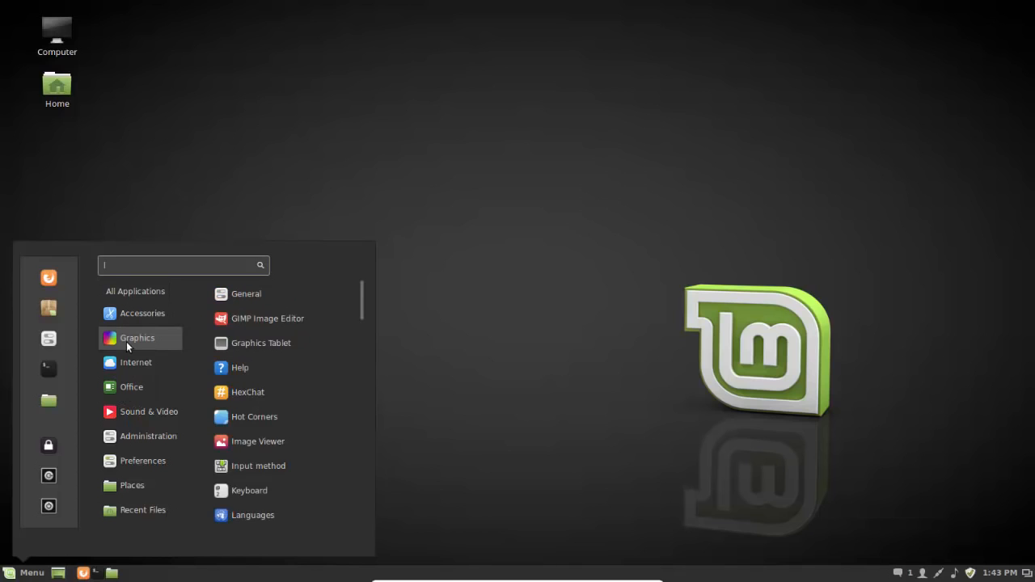
click(137, 337)
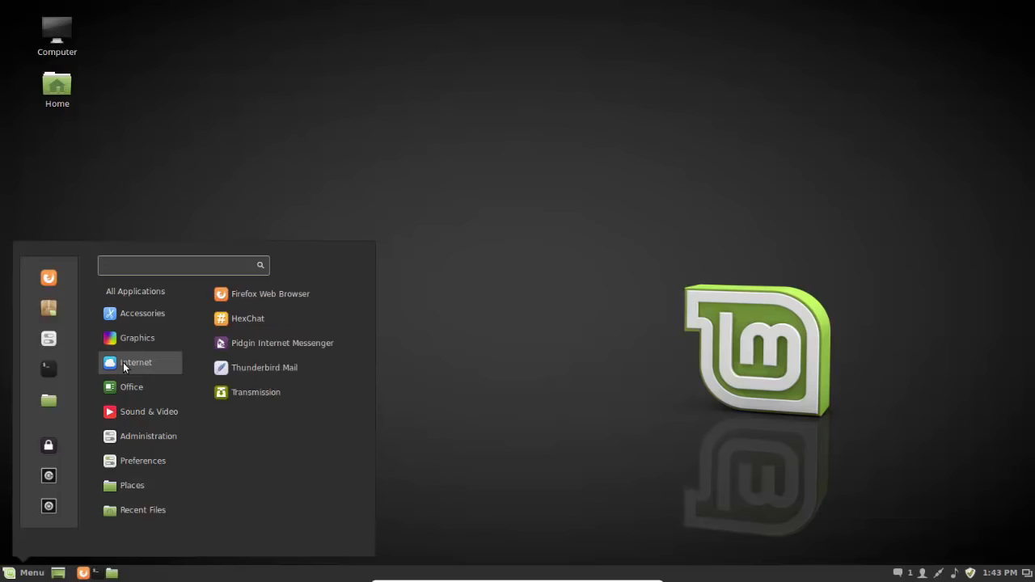
click(142, 313)
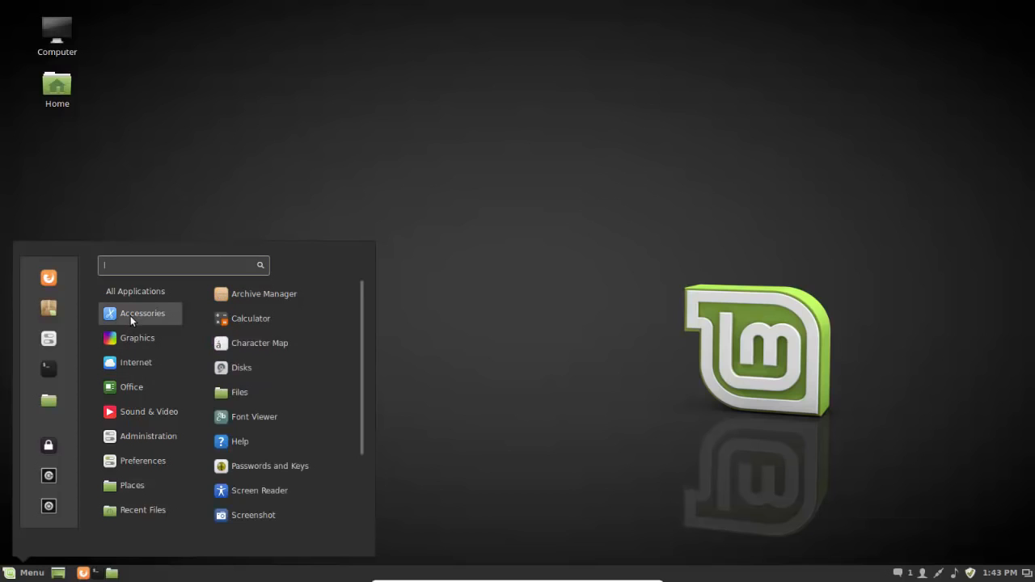
mouse_move(250, 318)
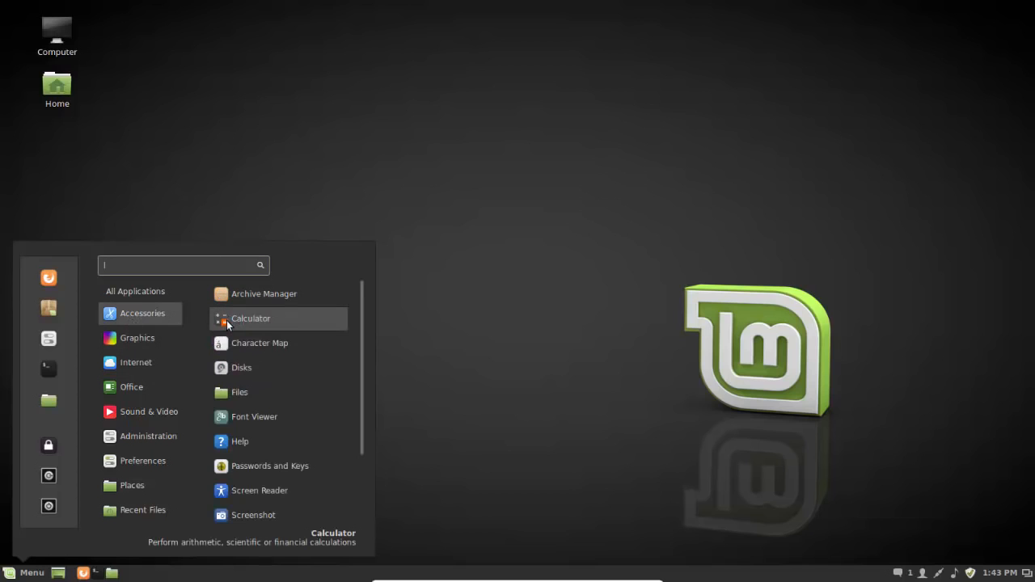
mouse_move(238, 393)
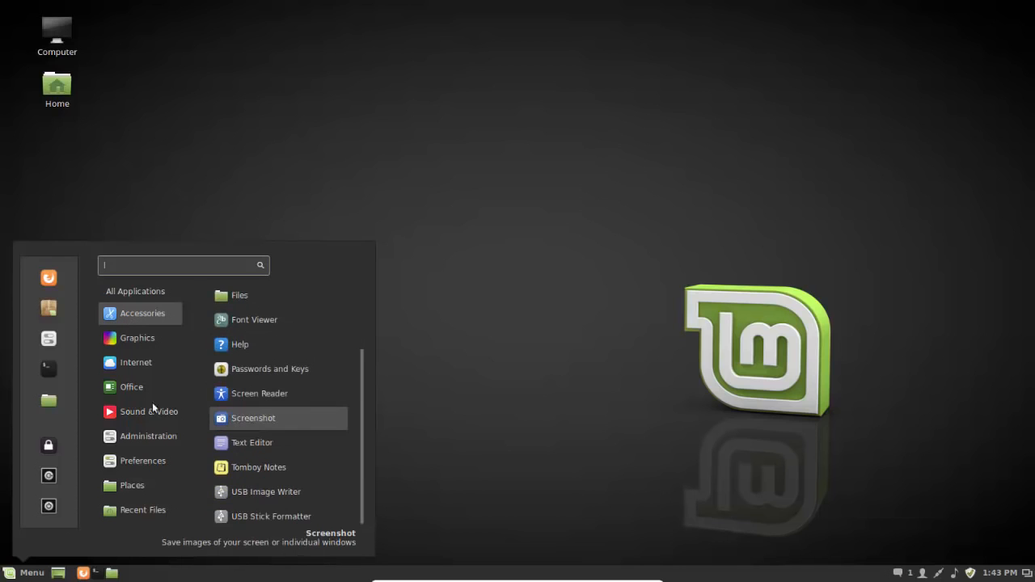
click(131, 386)
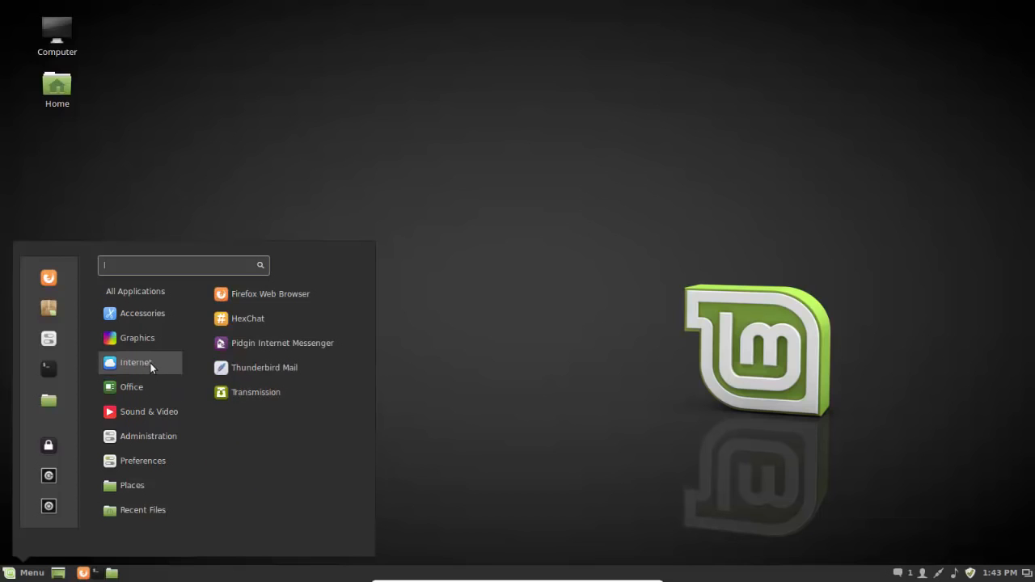
mouse_move(150, 373)
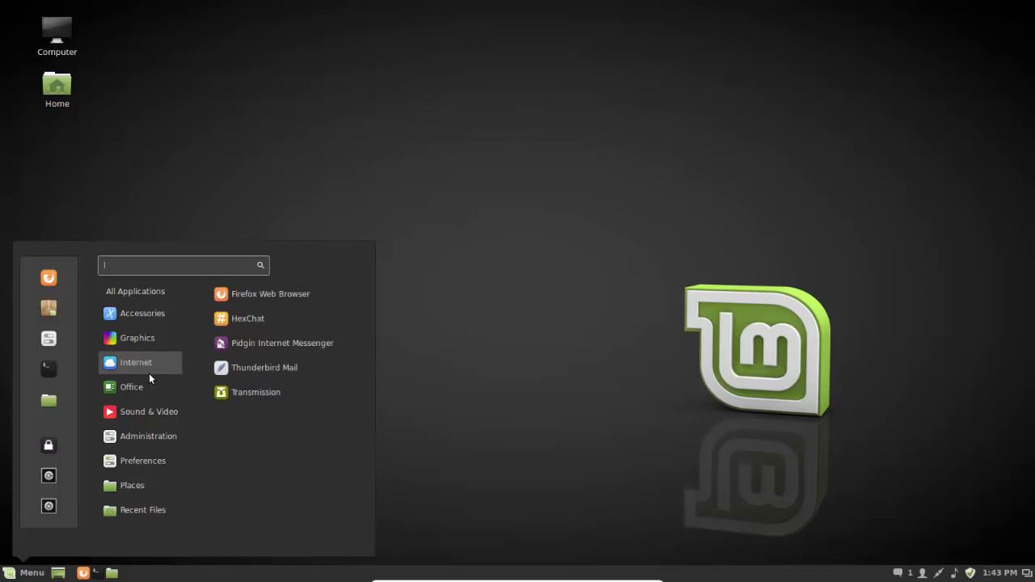
mouse_move(140, 386)
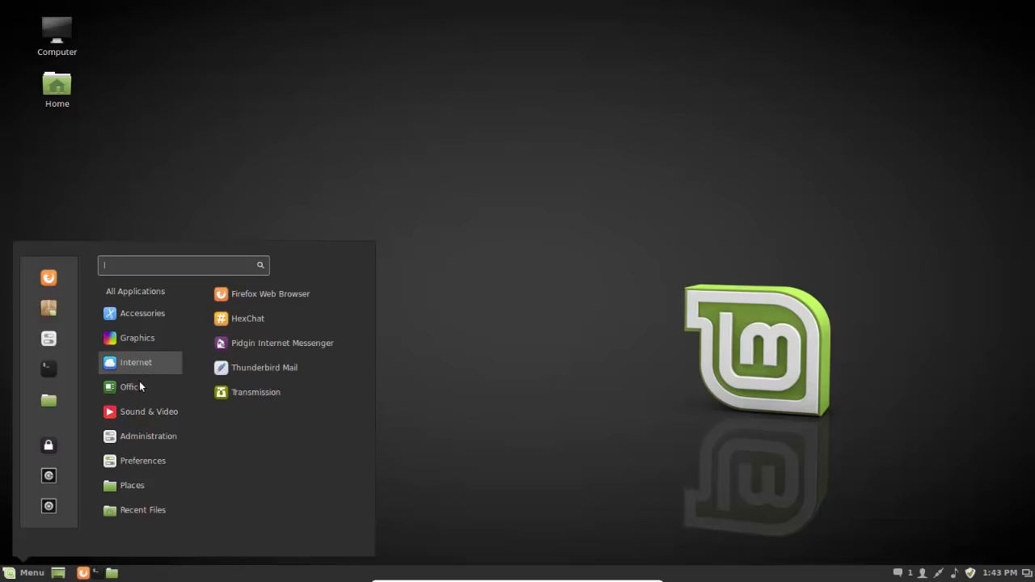
mouse_move(136, 362)
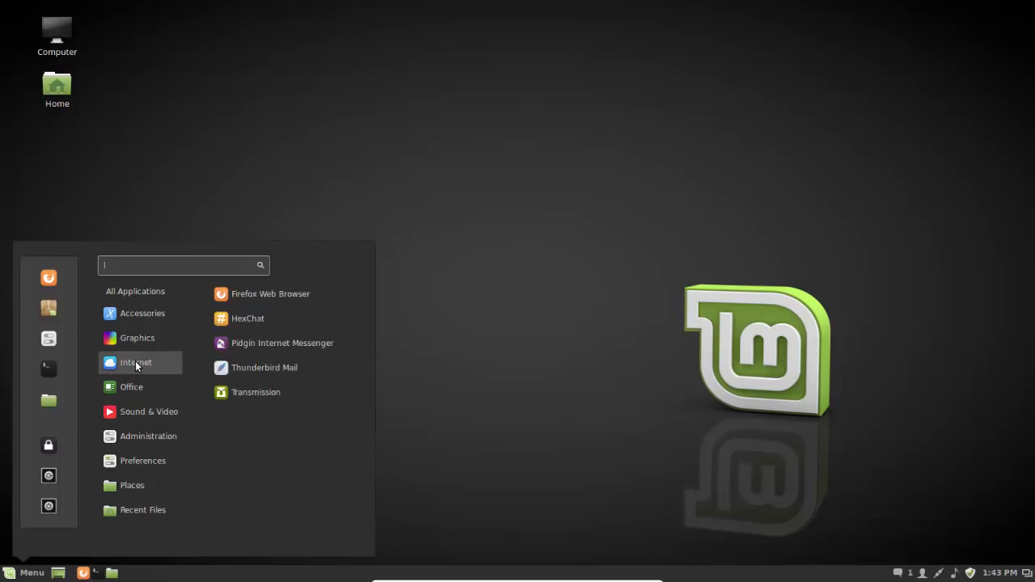
mouse_move(136, 375)
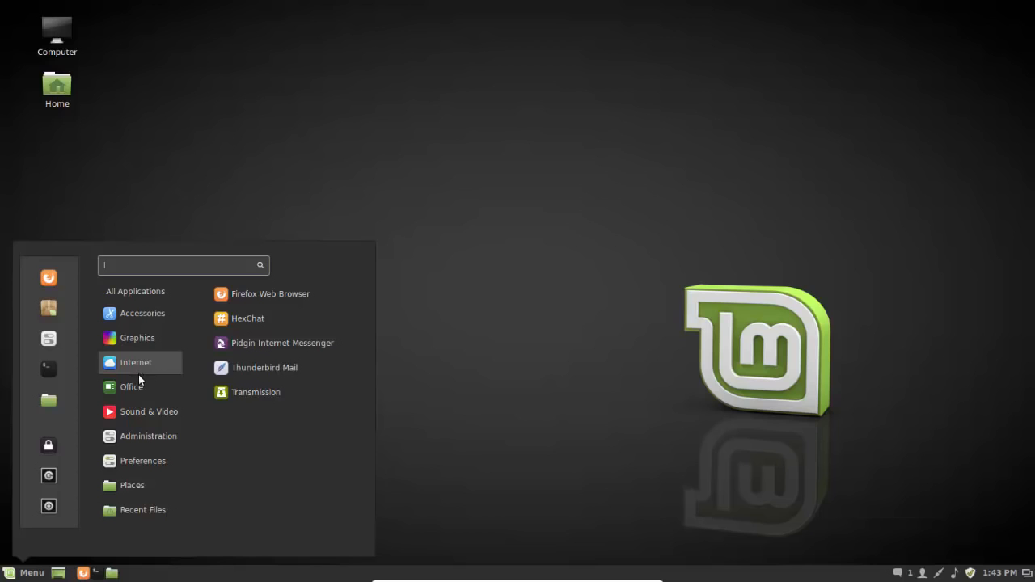
mouse_move(237, 227)
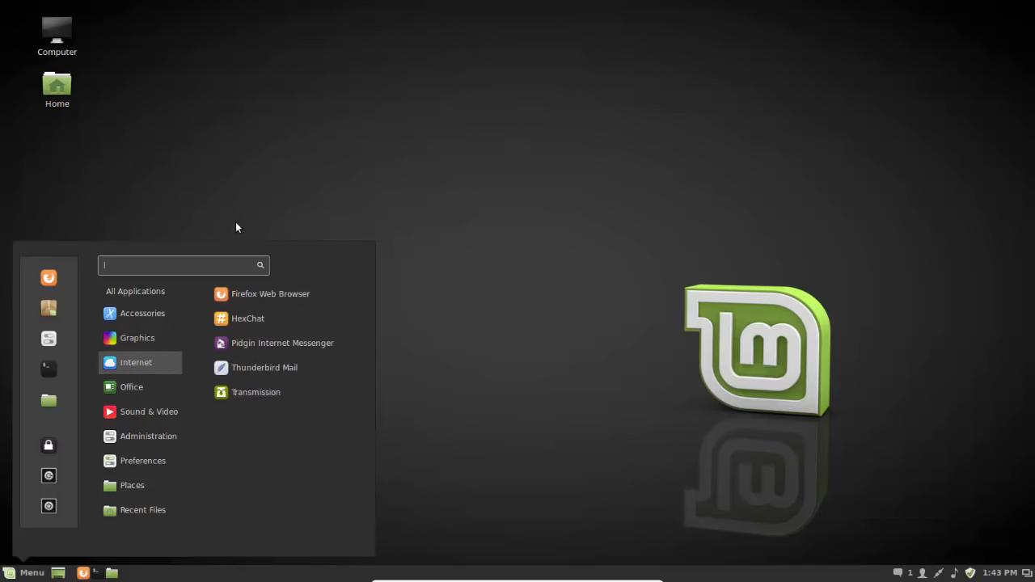
click(238, 225)
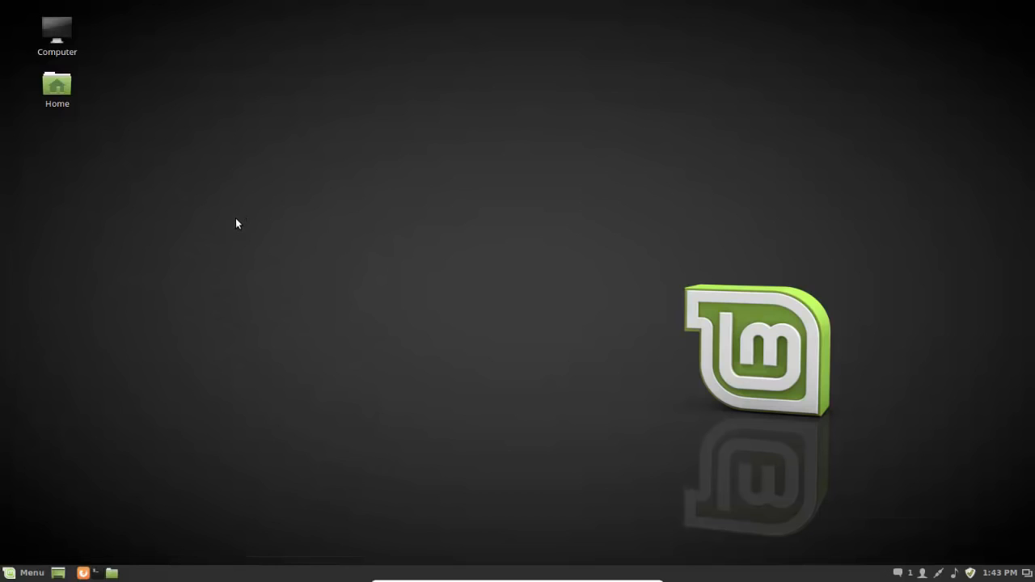
mouse_move(239, 235)
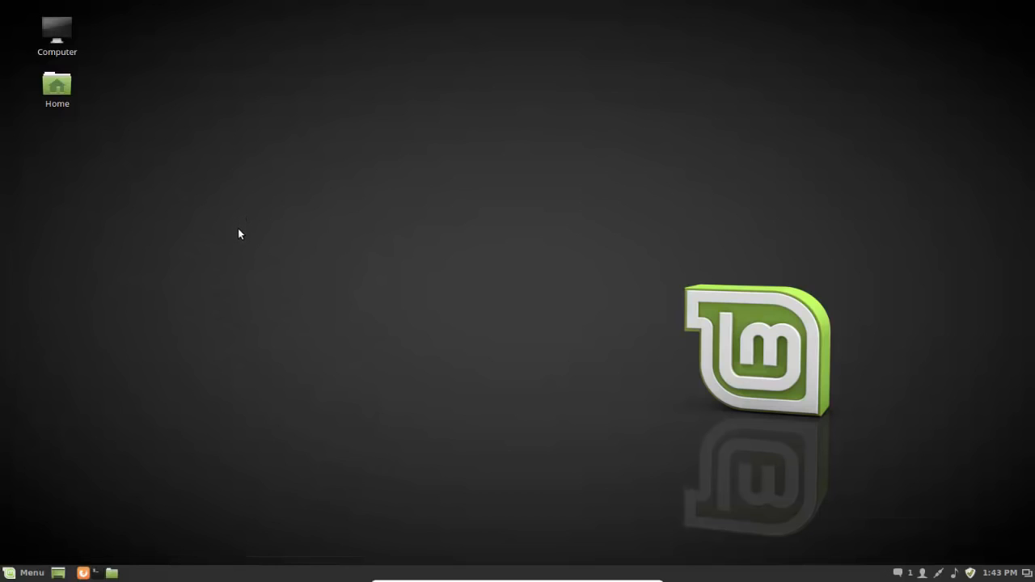